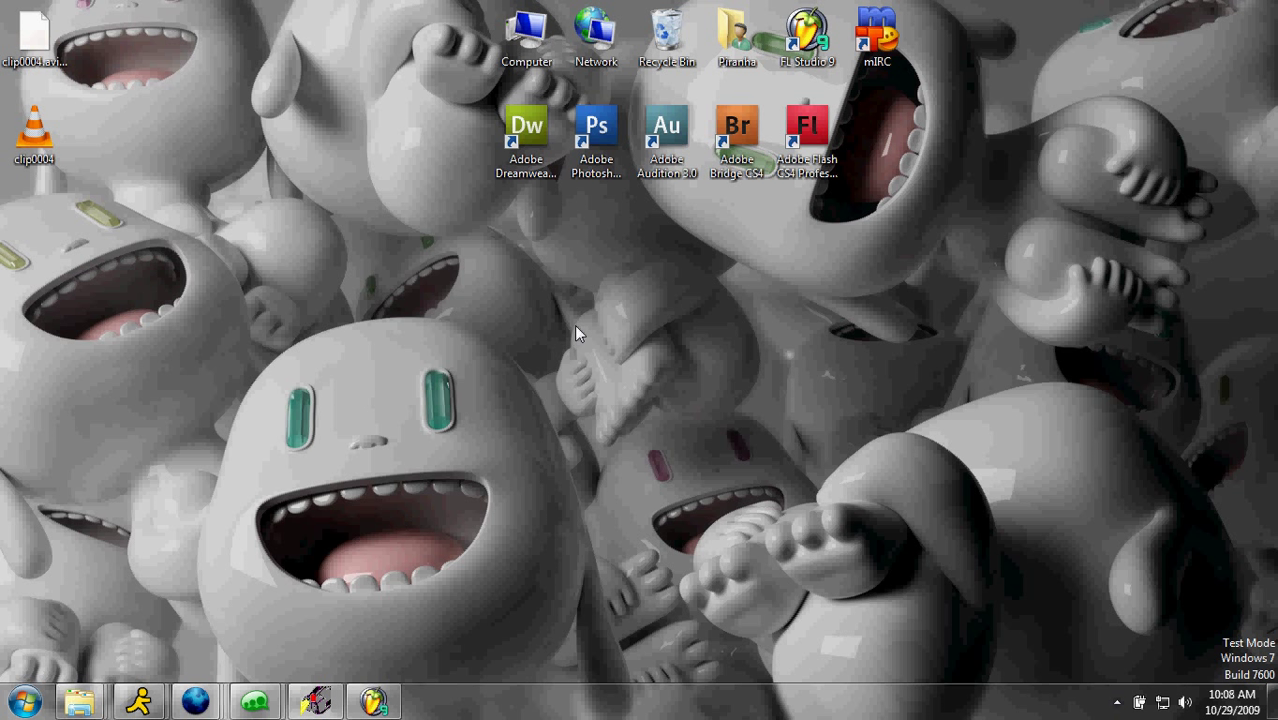
pyautogui.moveTo(501, 471)
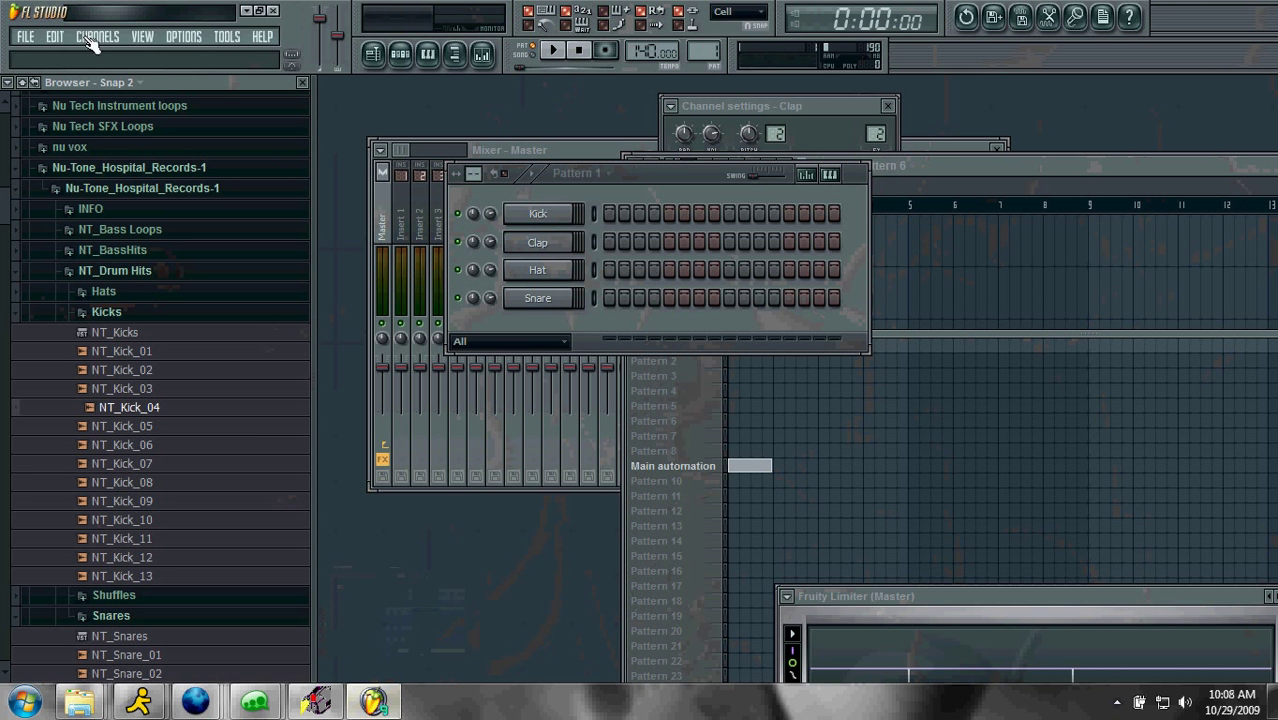
# Load the z_initial preset in Albino3 and route LFO 1 to filter 1 cutoff
pyautogui.click(226, 36)
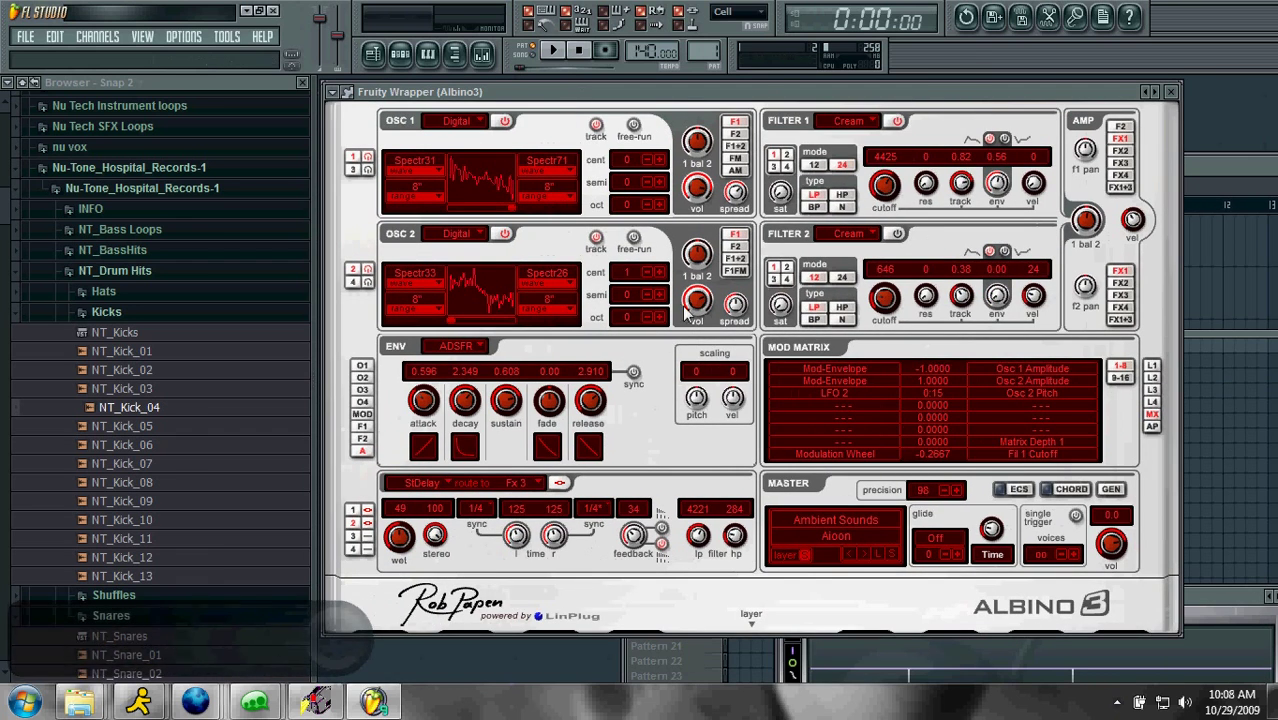
pyautogui.click(835, 519)
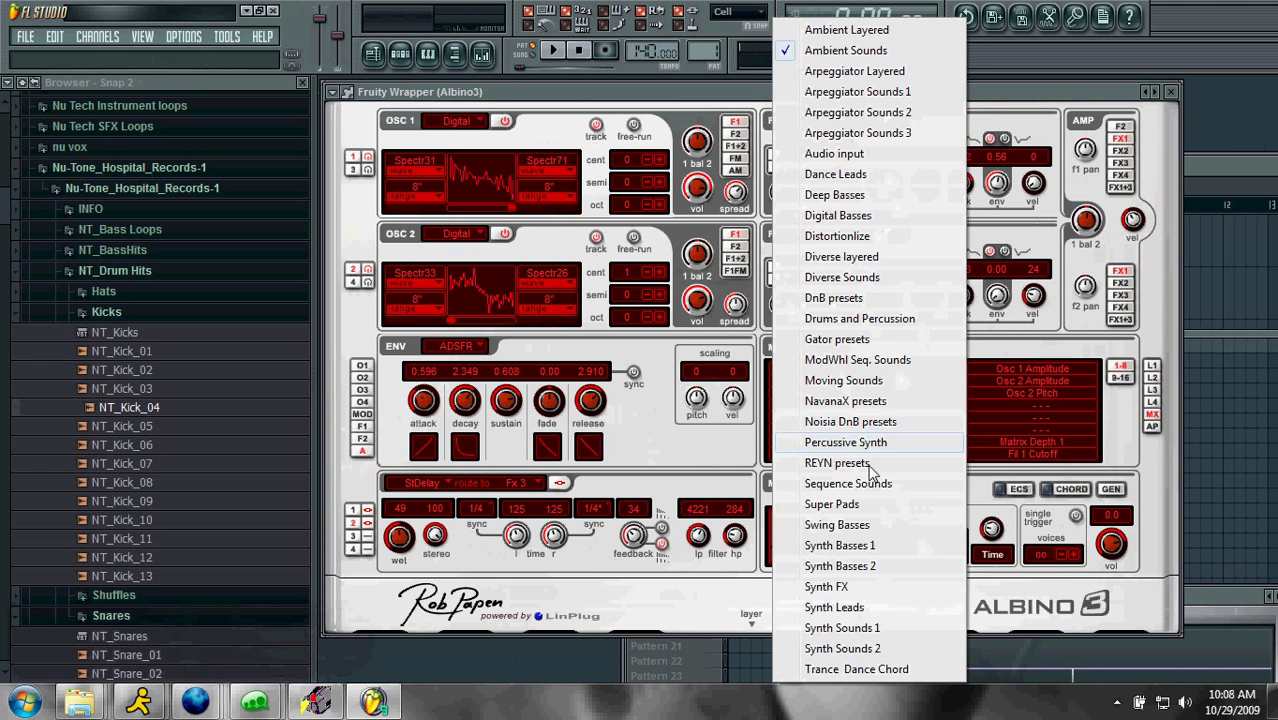
pyautogui.moveTo(860, 318)
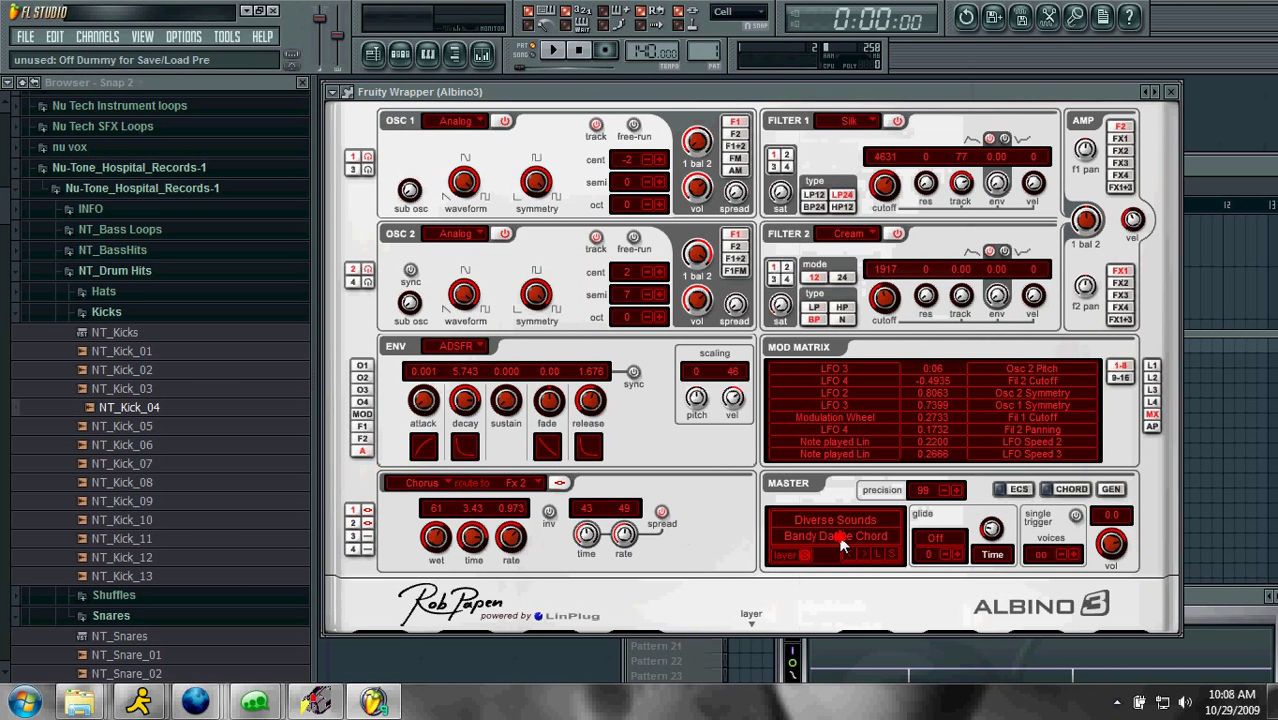
pyautogui.click(835, 535)
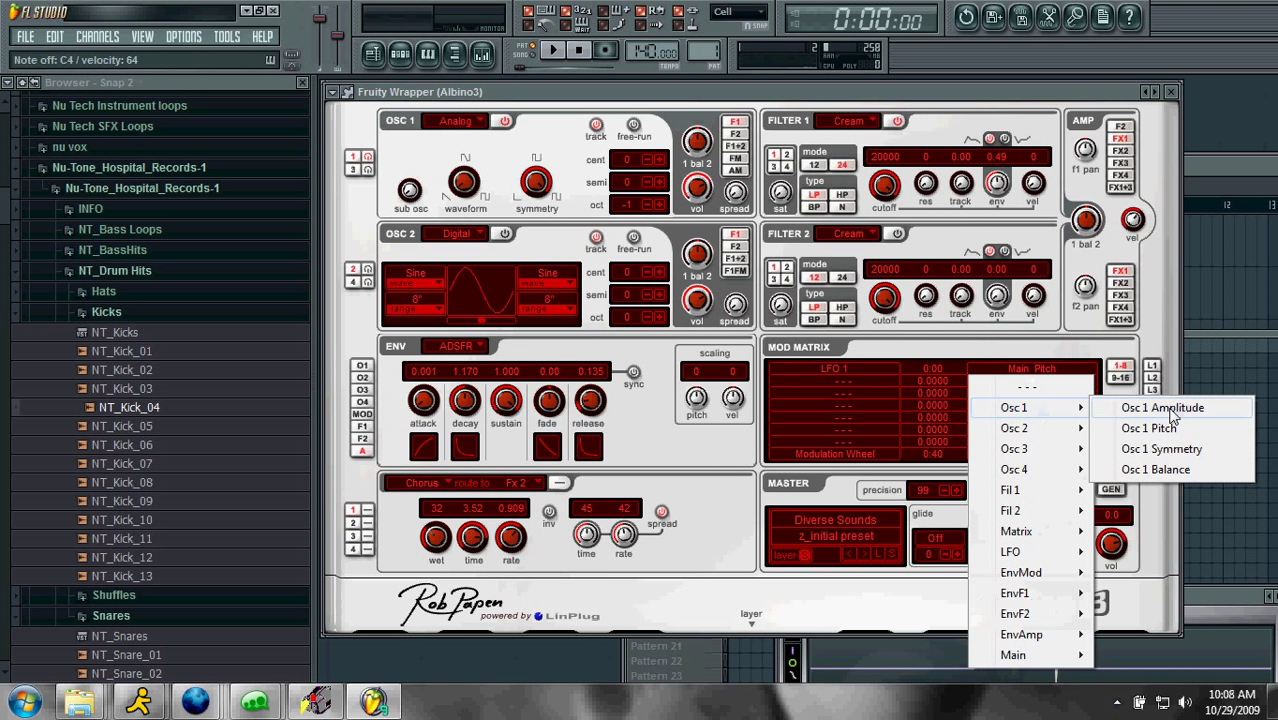
pyautogui.moveTo(1010, 489)
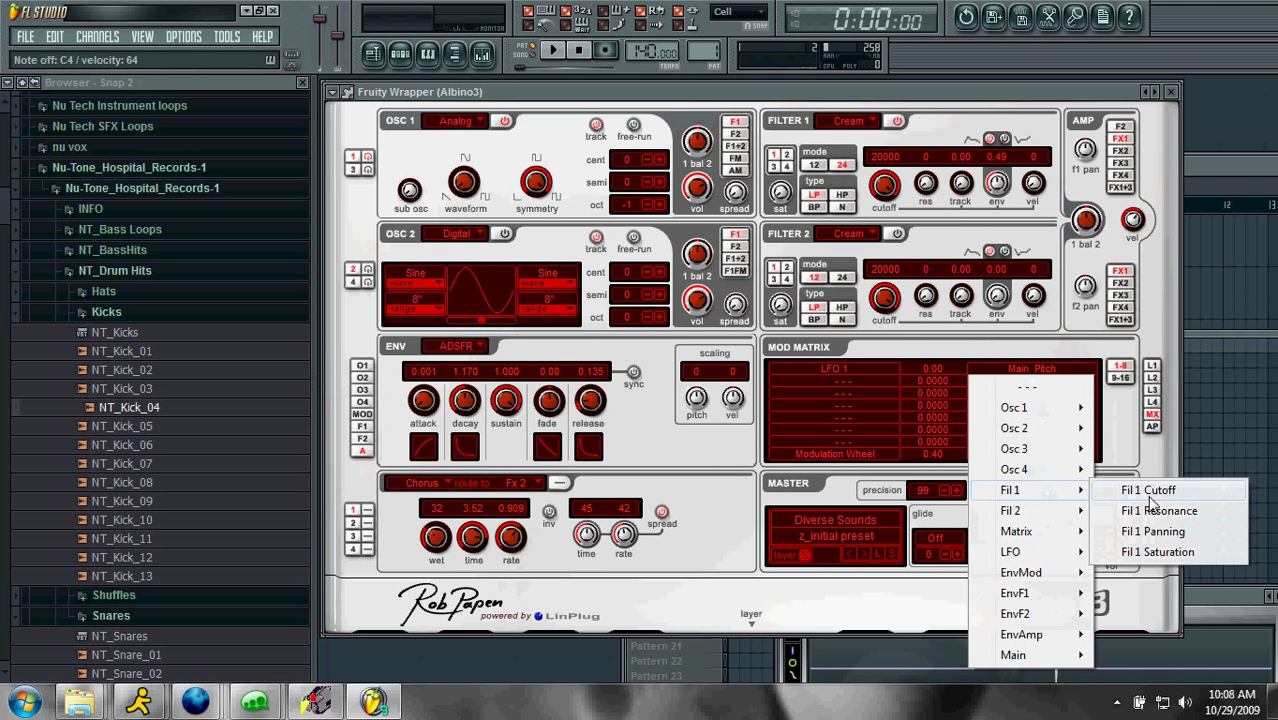
pyautogui.click(1148, 490)
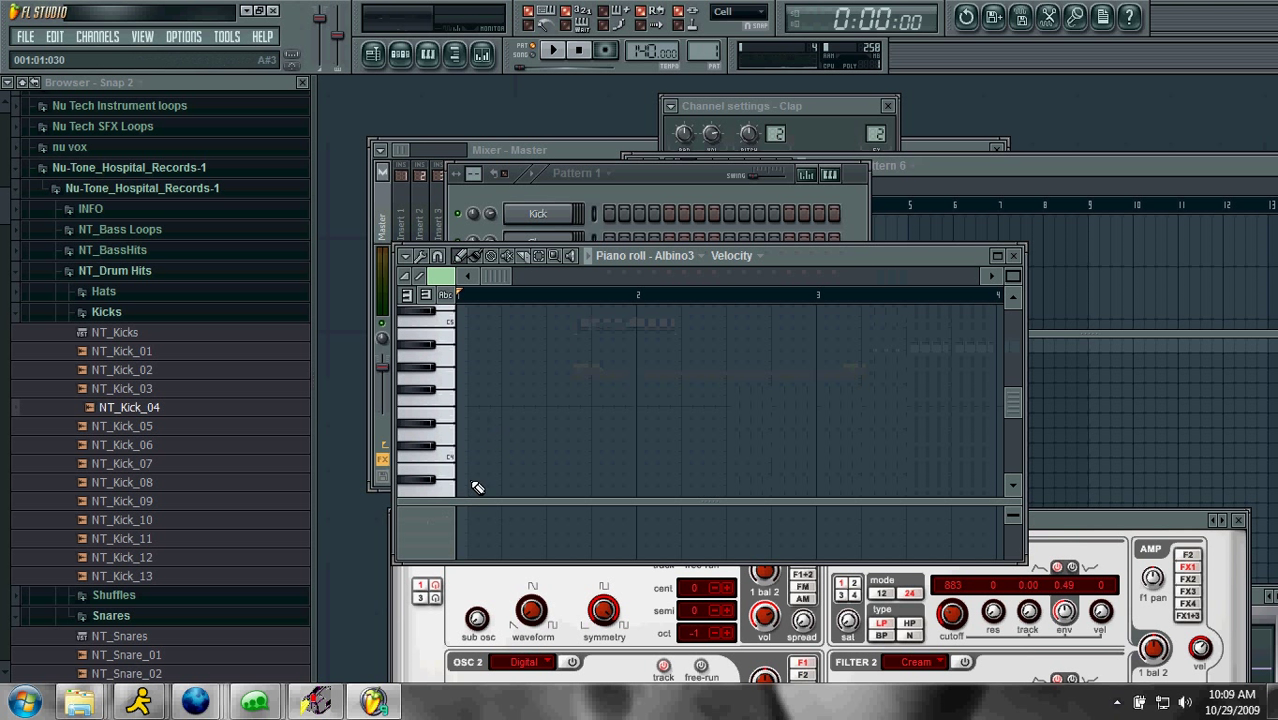
# Draw one long note in the Albino3 piano roll
pyautogui.moveTo(456, 457); pyautogui.dragTo(630, 457)
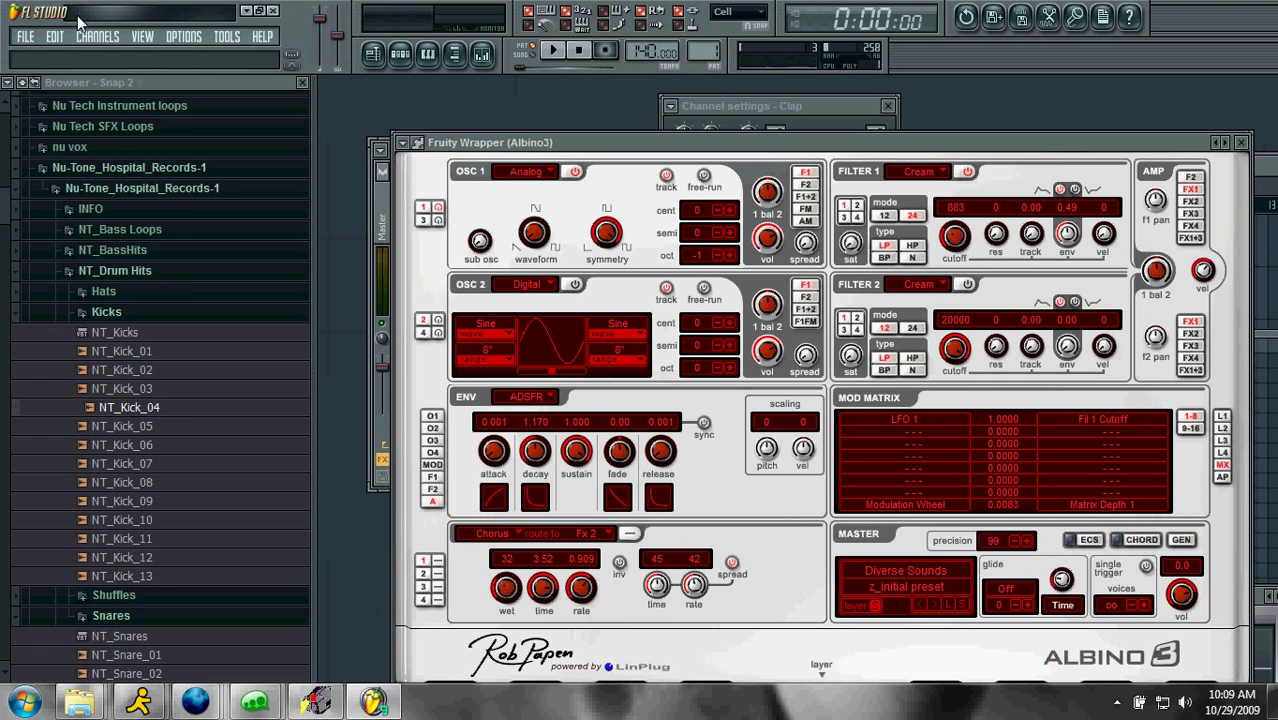
# Export the pattern as the wave file wobble.wav on the Desktop and render it
pyautogui.click(24, 36)
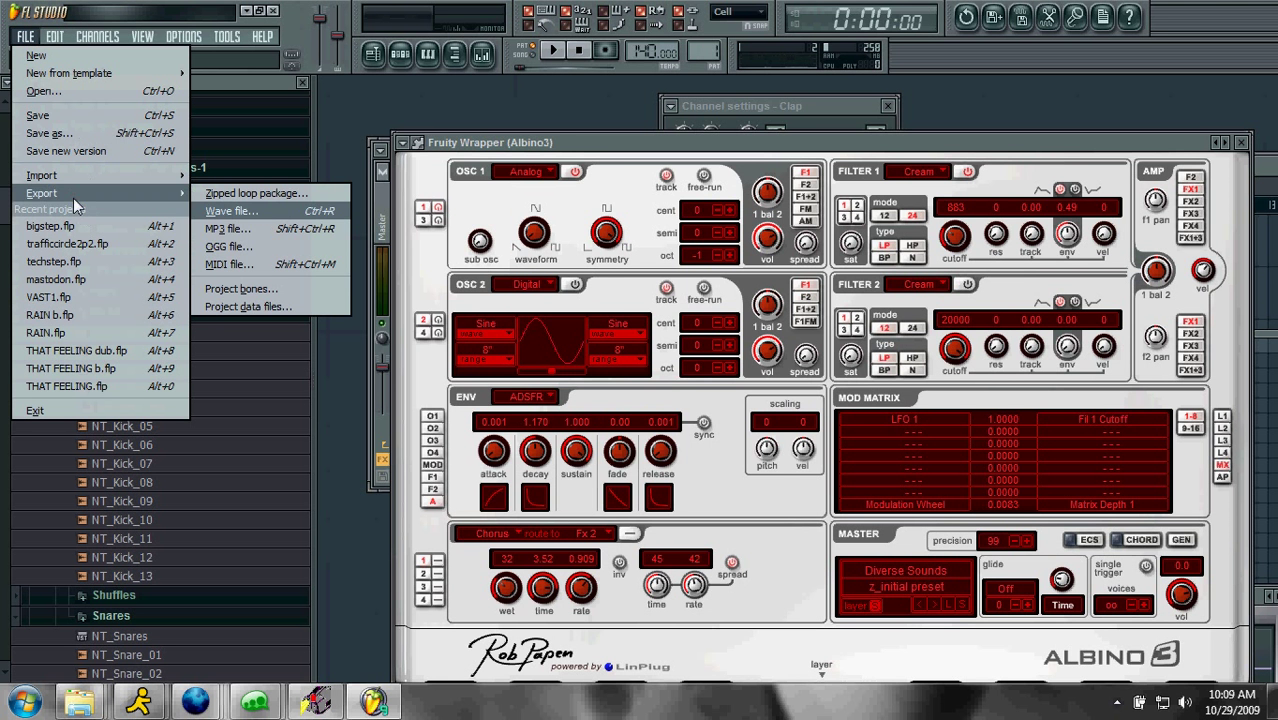
pyautogui.click(232, 210)
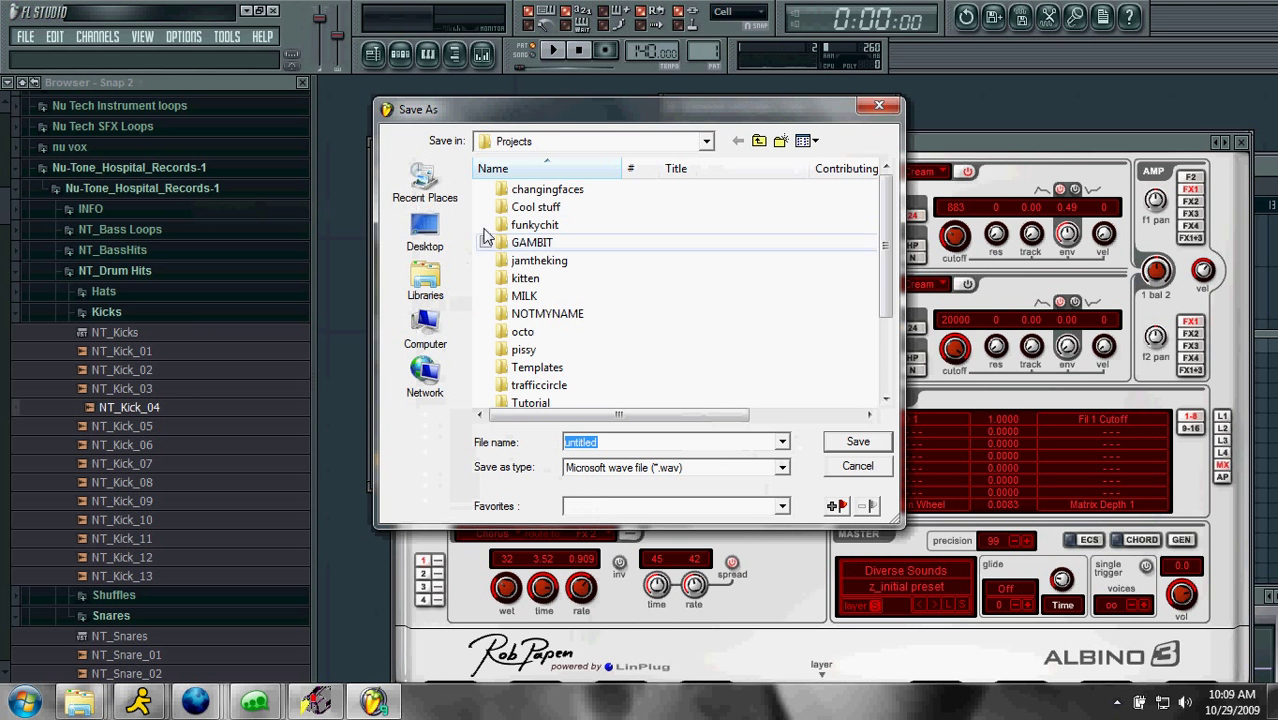
pyautogui.click(424, 230)
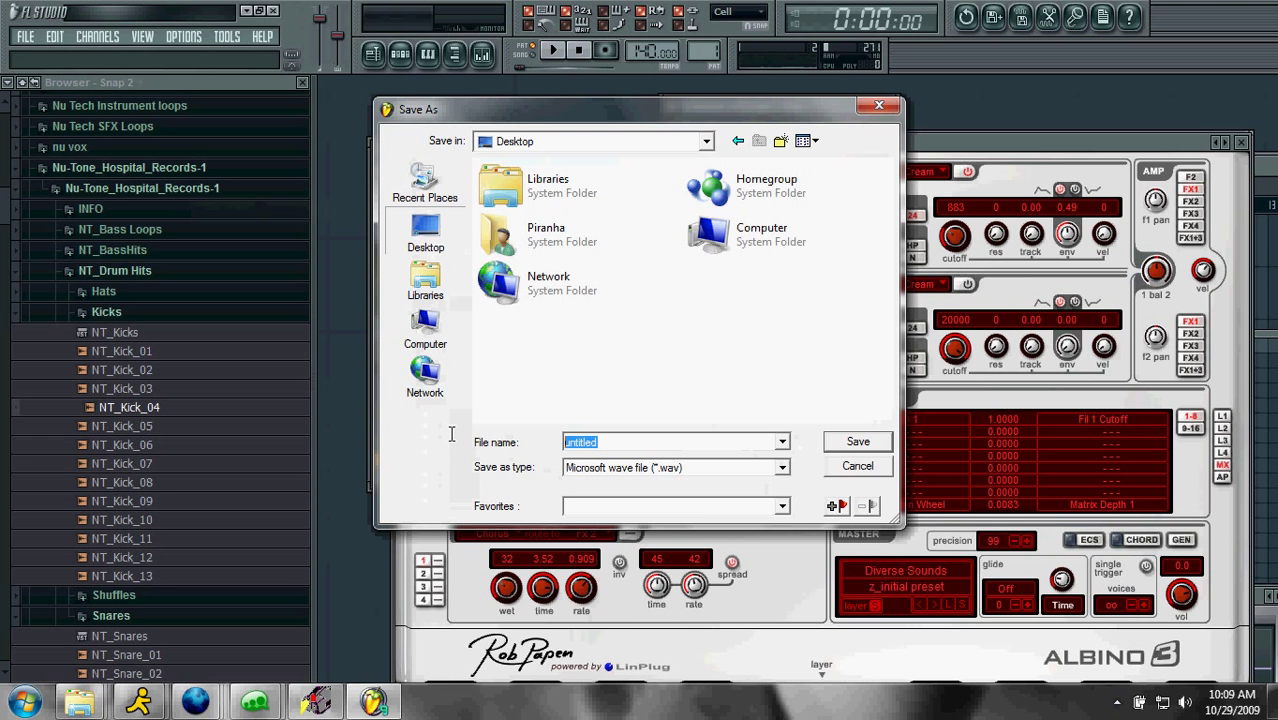
pyautogui.write('wobbl')
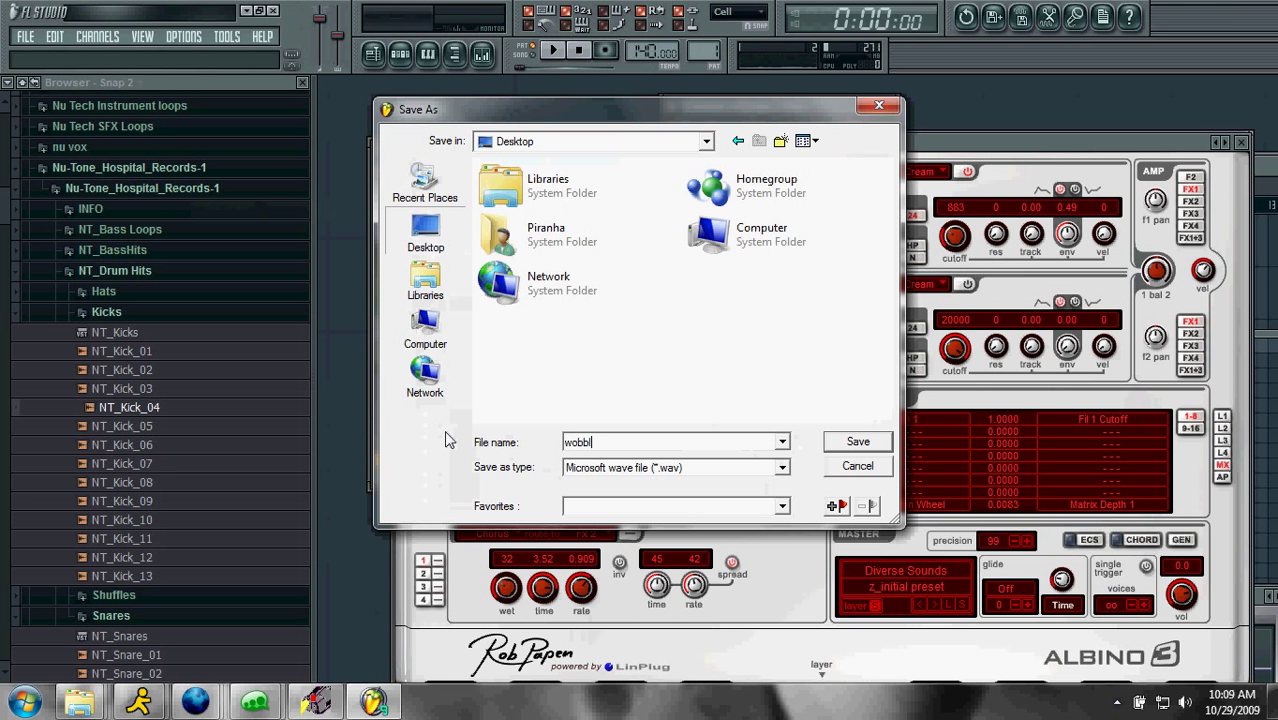
pyautogui.click(856, 441)
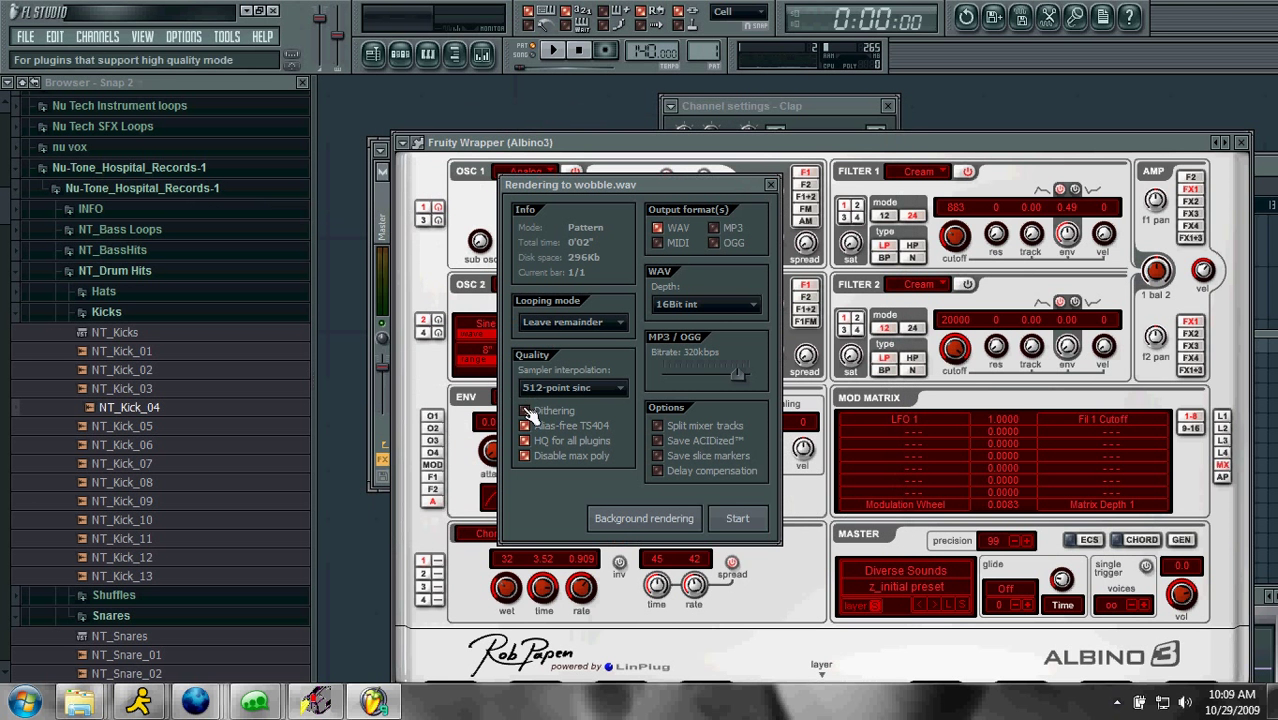
pyautogui.click(770, 184)
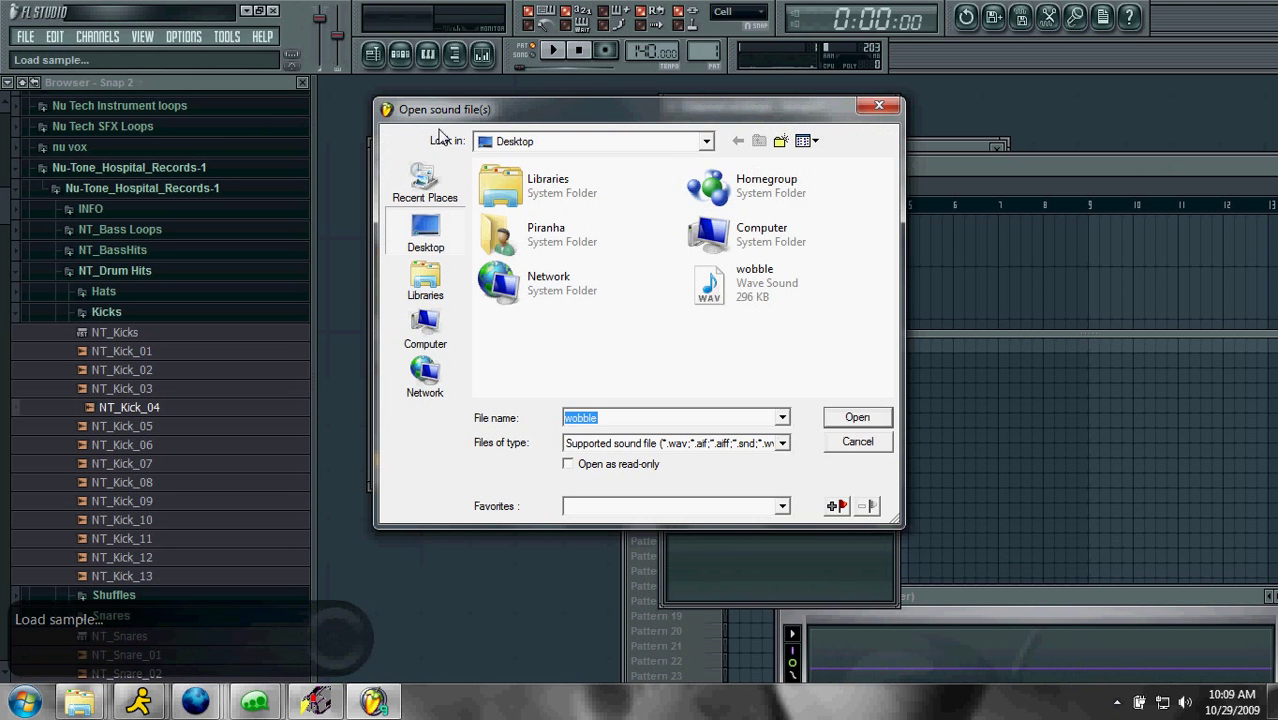
# Load wobble.wav from the Desktop into a new sampler channel
pyautogui.click(857, 417)
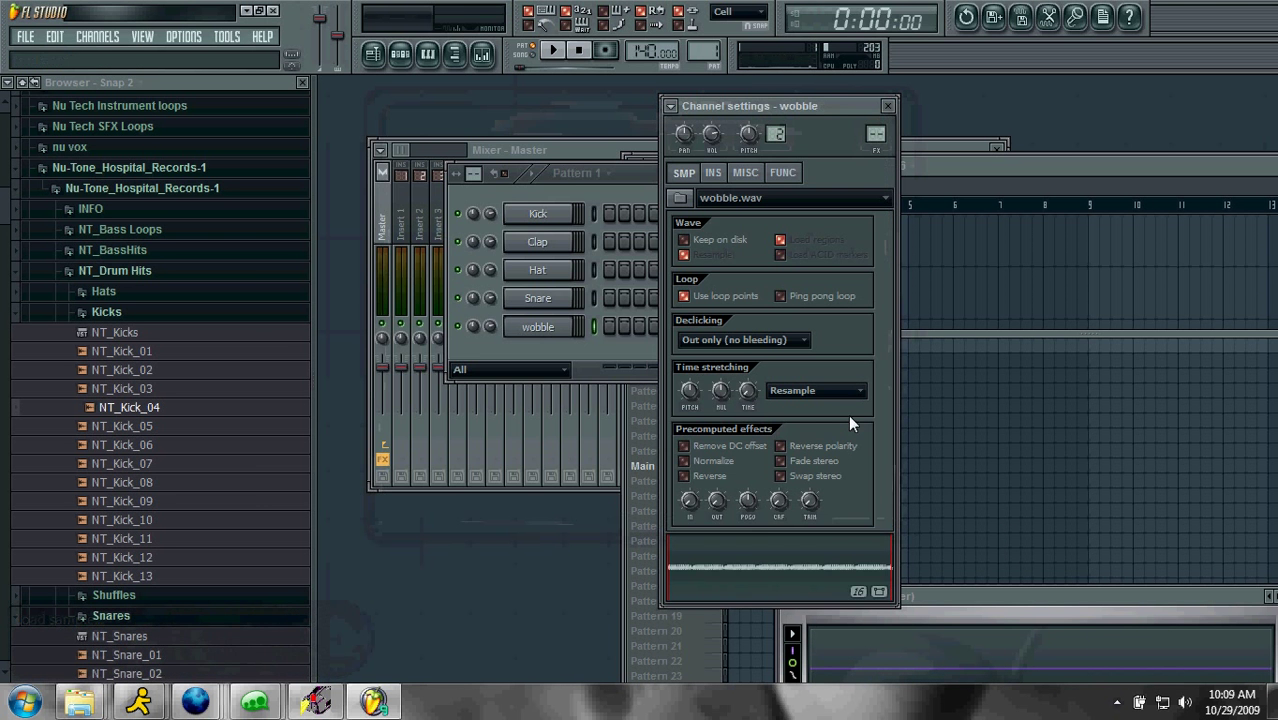
pyautogui.click(778, 558)
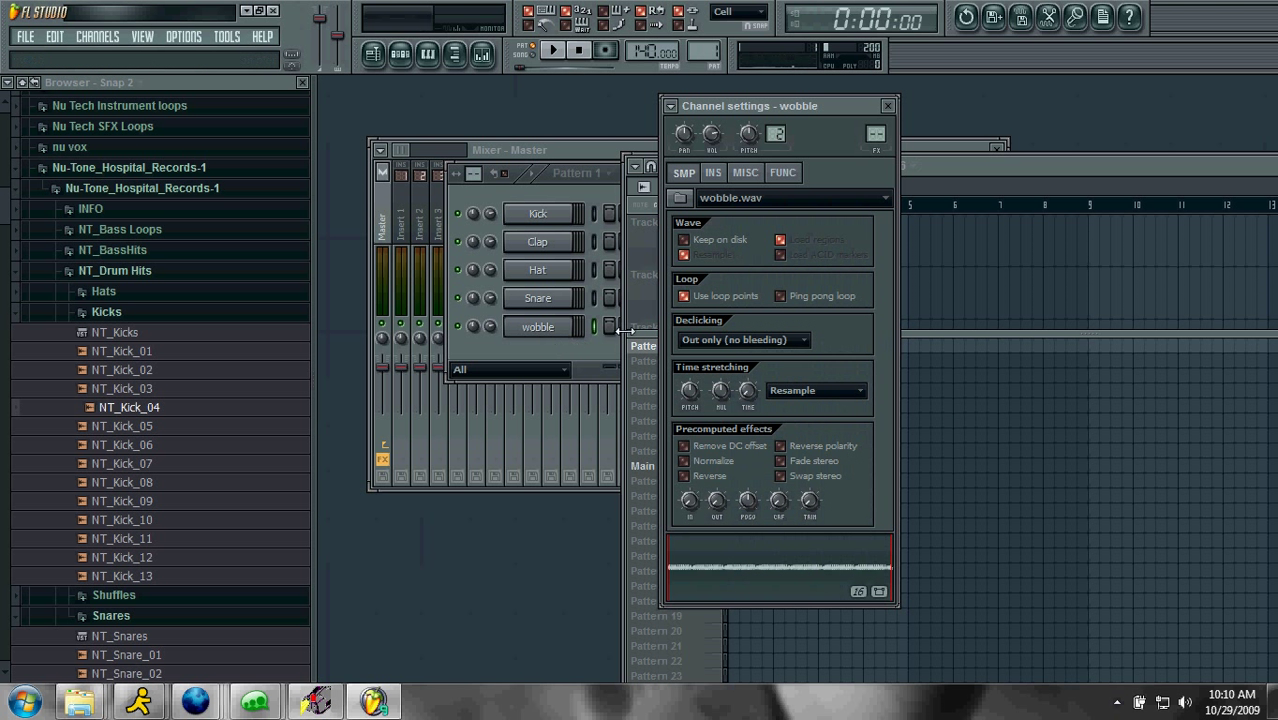
pyautogui.moveTo(535, 355)
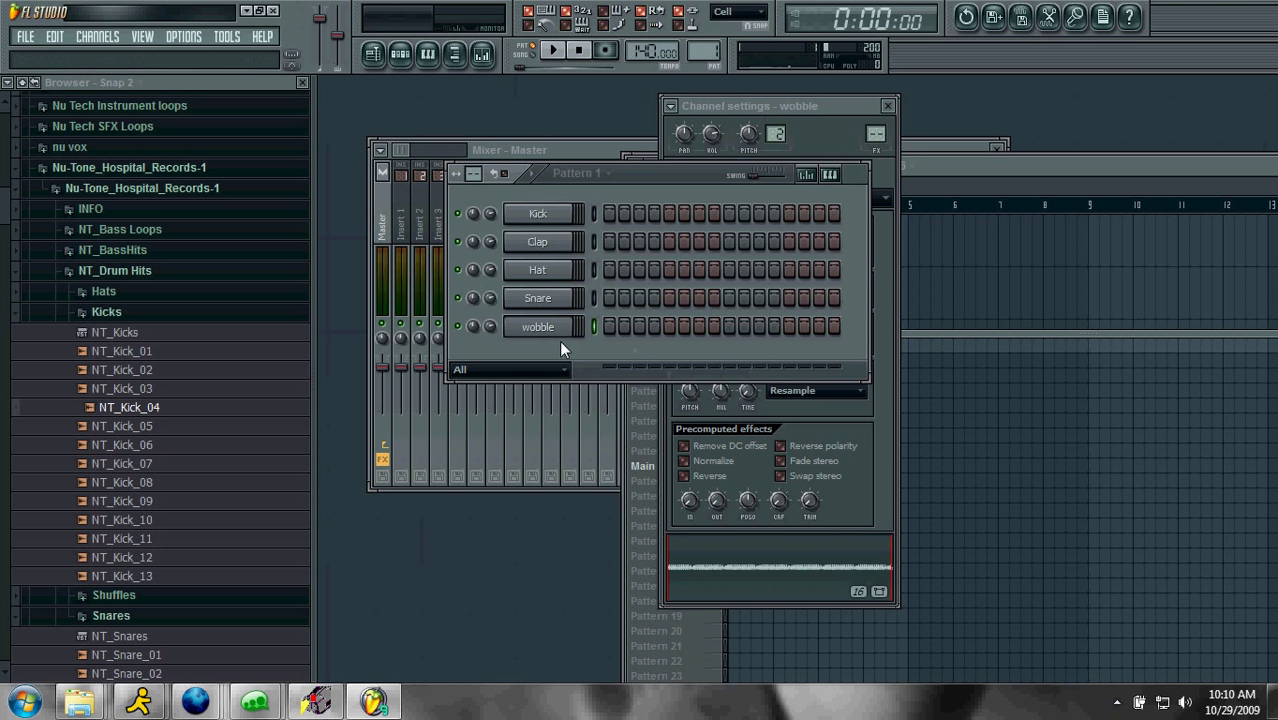
# Clone the wobble channel to create wobble #2 and wobble #3
pyautogui.rightClick(537, 326)
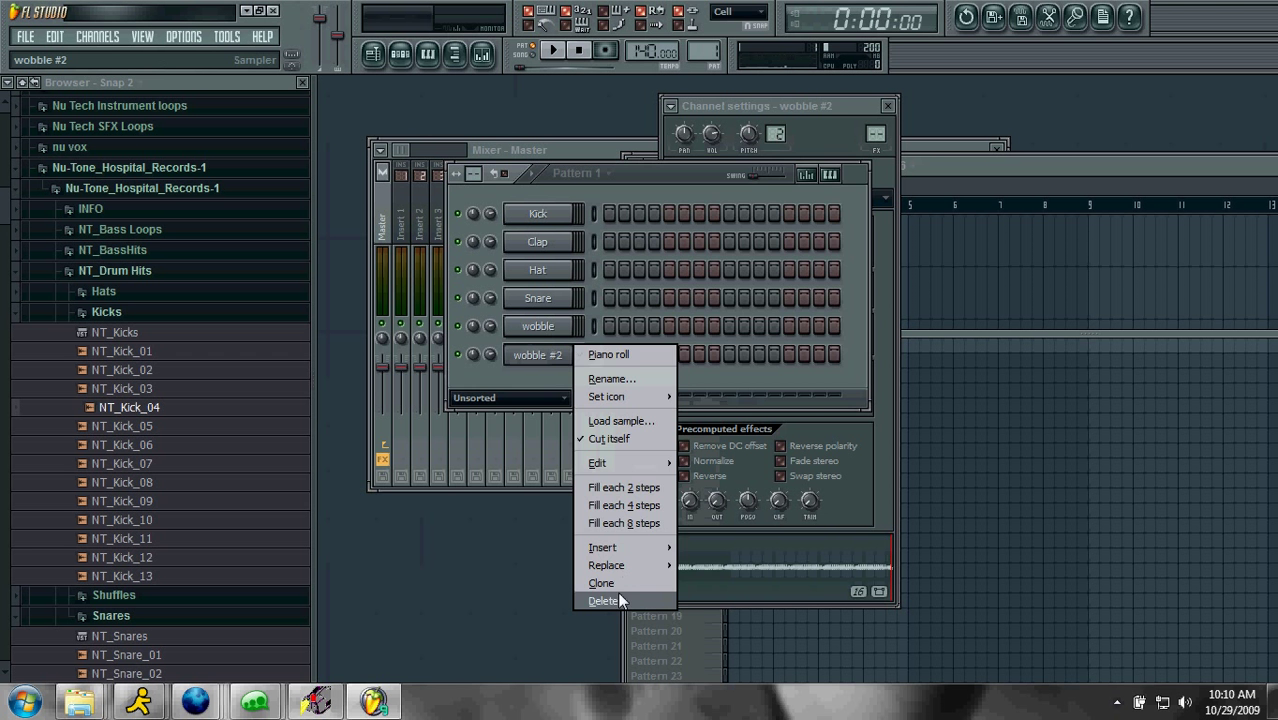
pyautogui.click(601, 583)
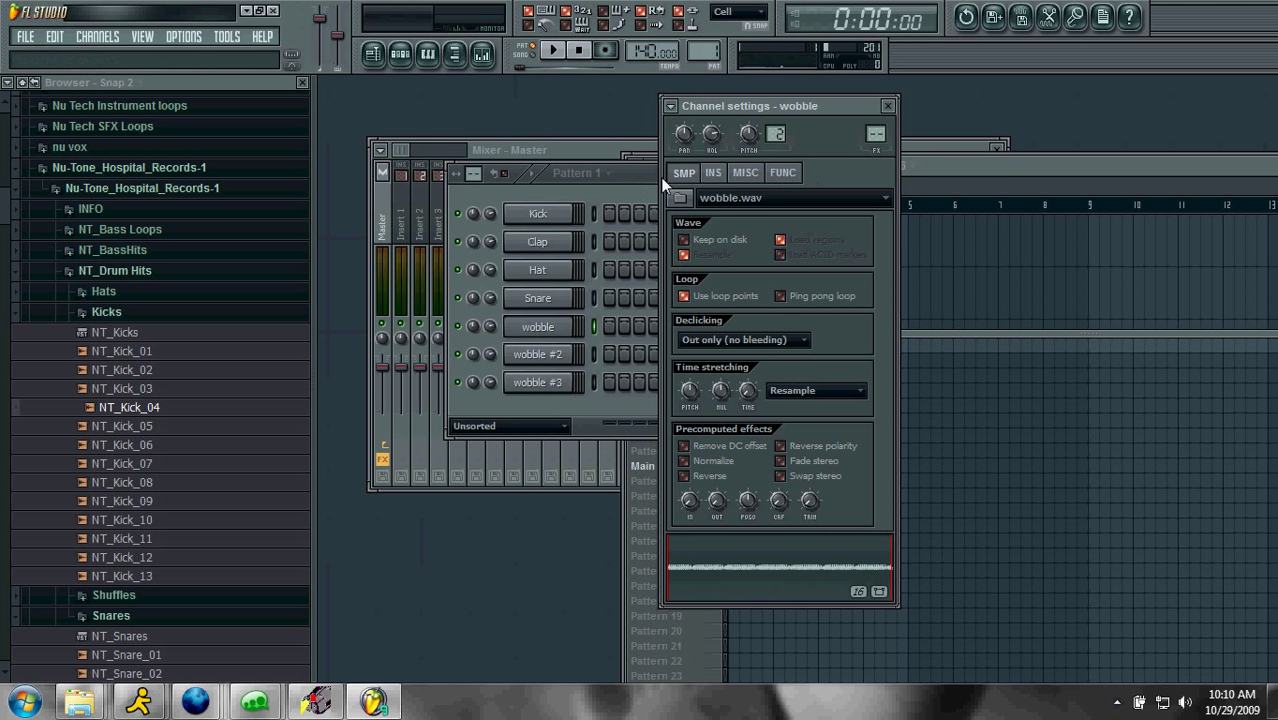
pyautogui.moveTo(784, 173)
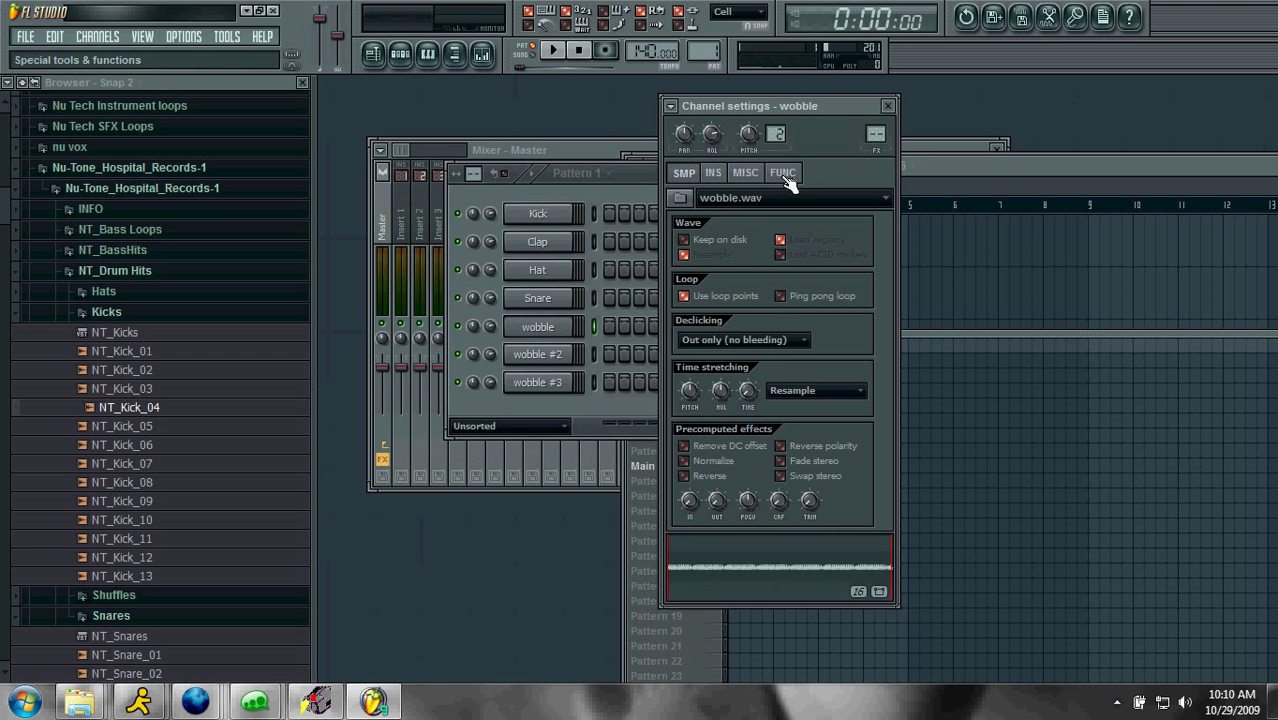
# Compare the wobble and wobble #2 channel settings, then bring the Playlist forward
pyautogui.click(713, 172)
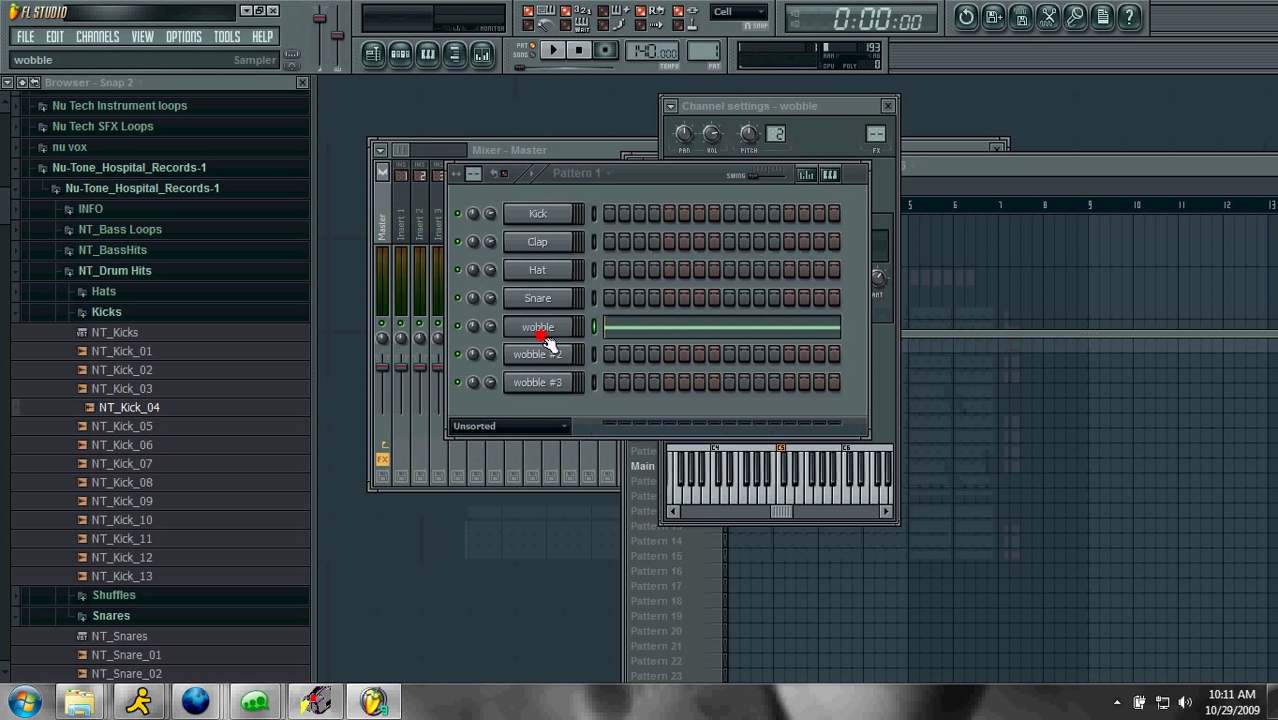
pyautogui.click(537, 354)
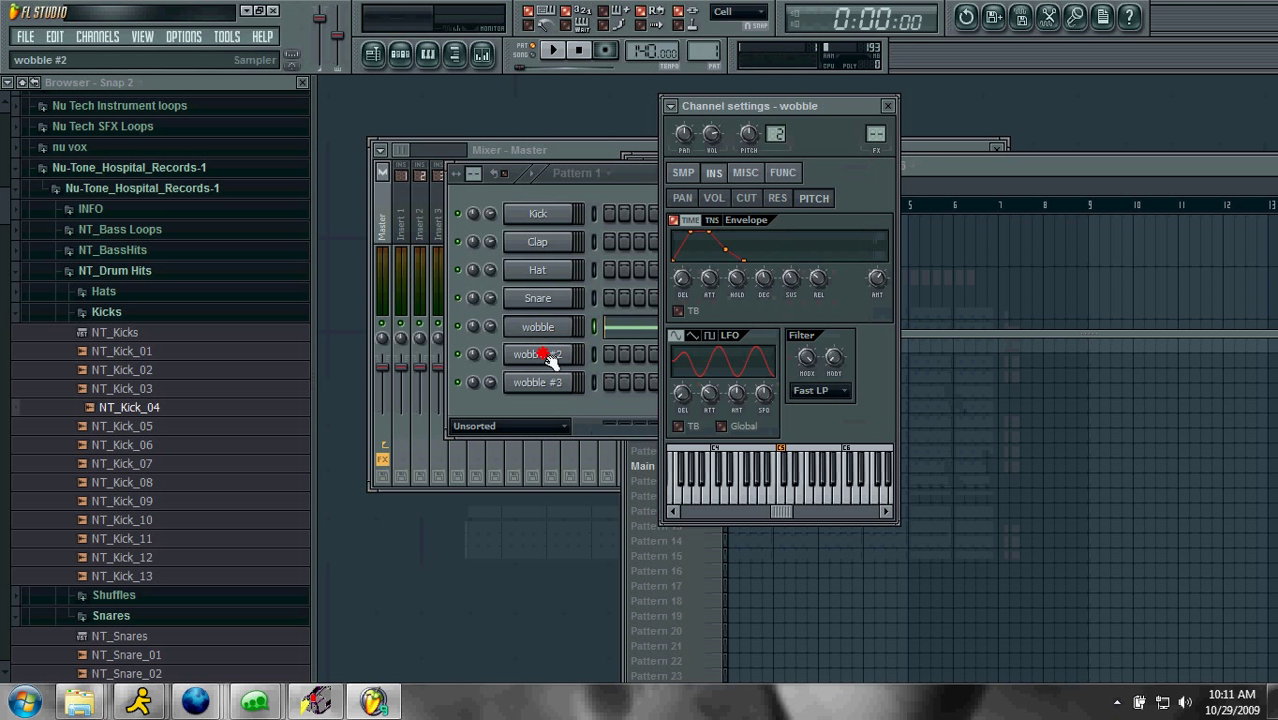
pyautogui.click(537, 354)
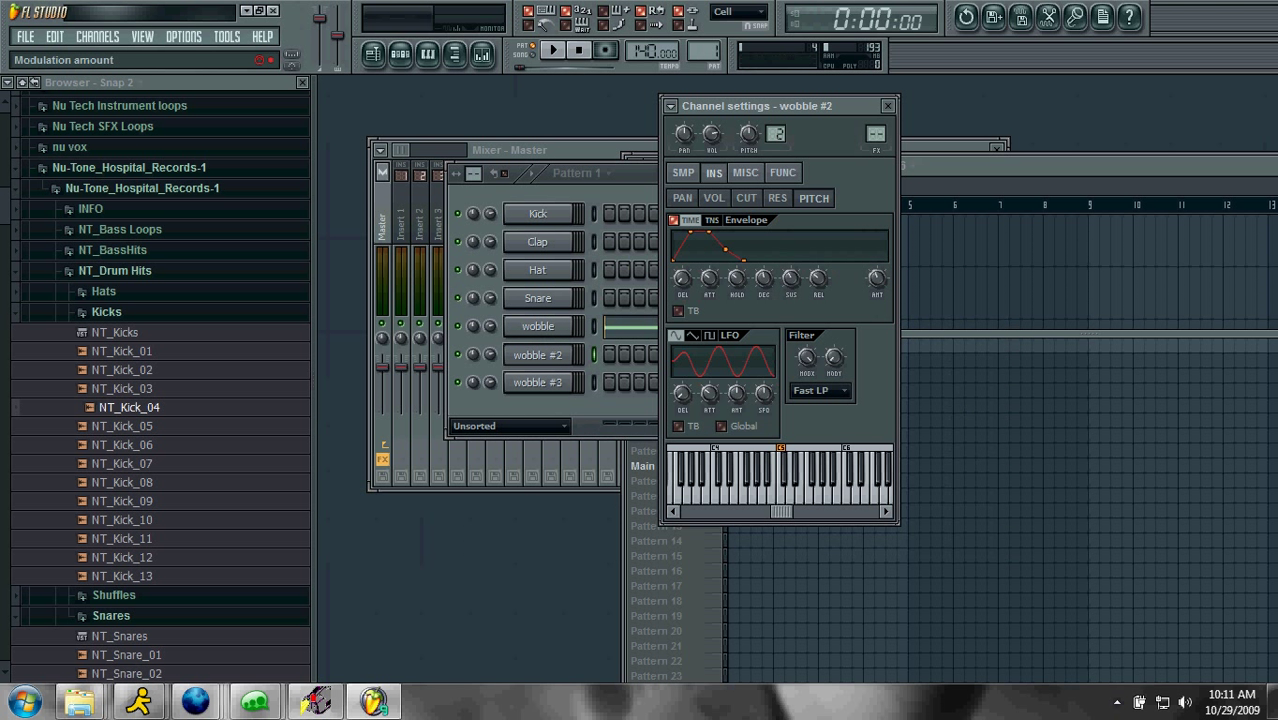
pyautogui.moveTo(862, 311)
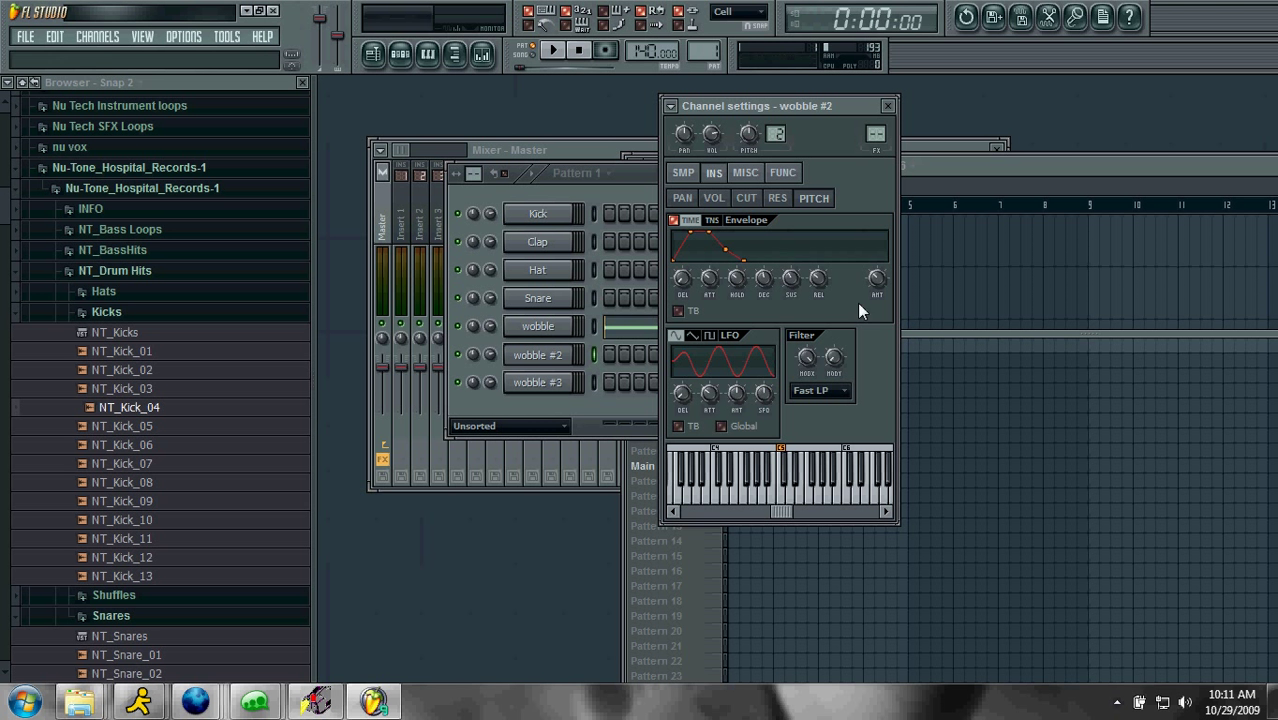
pyautogui.moveTo(882, 287)
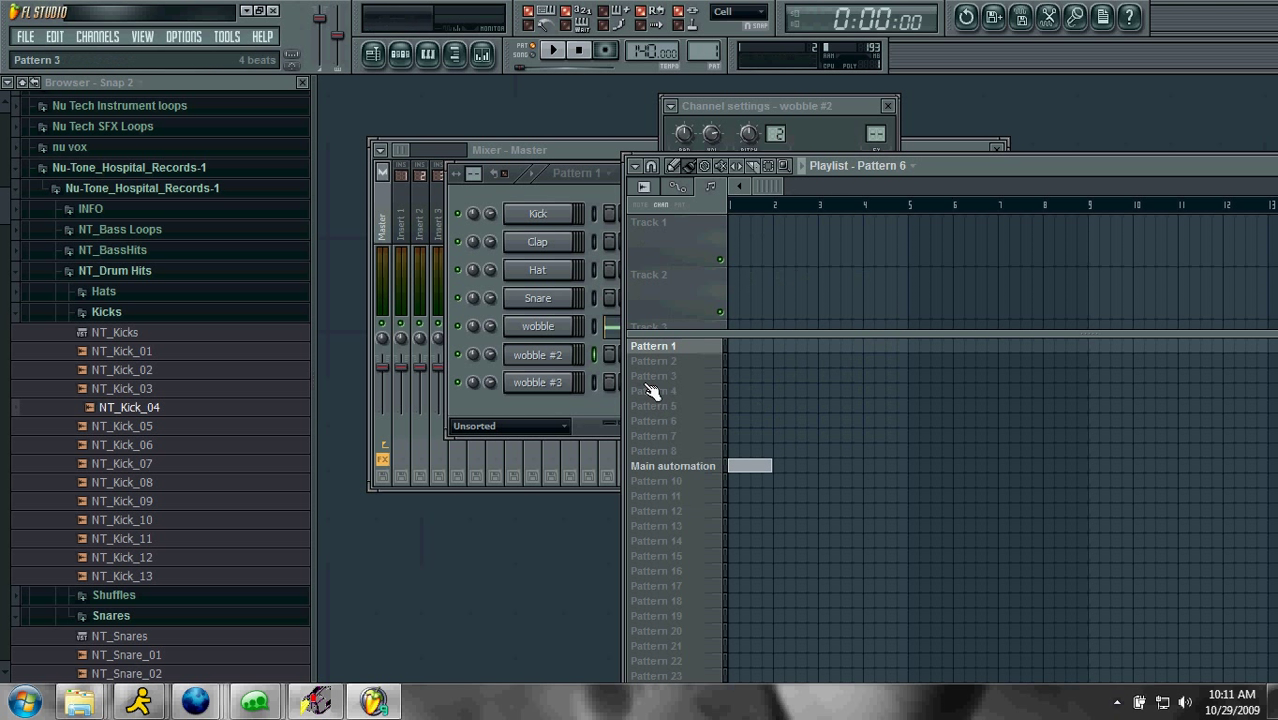
pyautogui.click(653, 345)
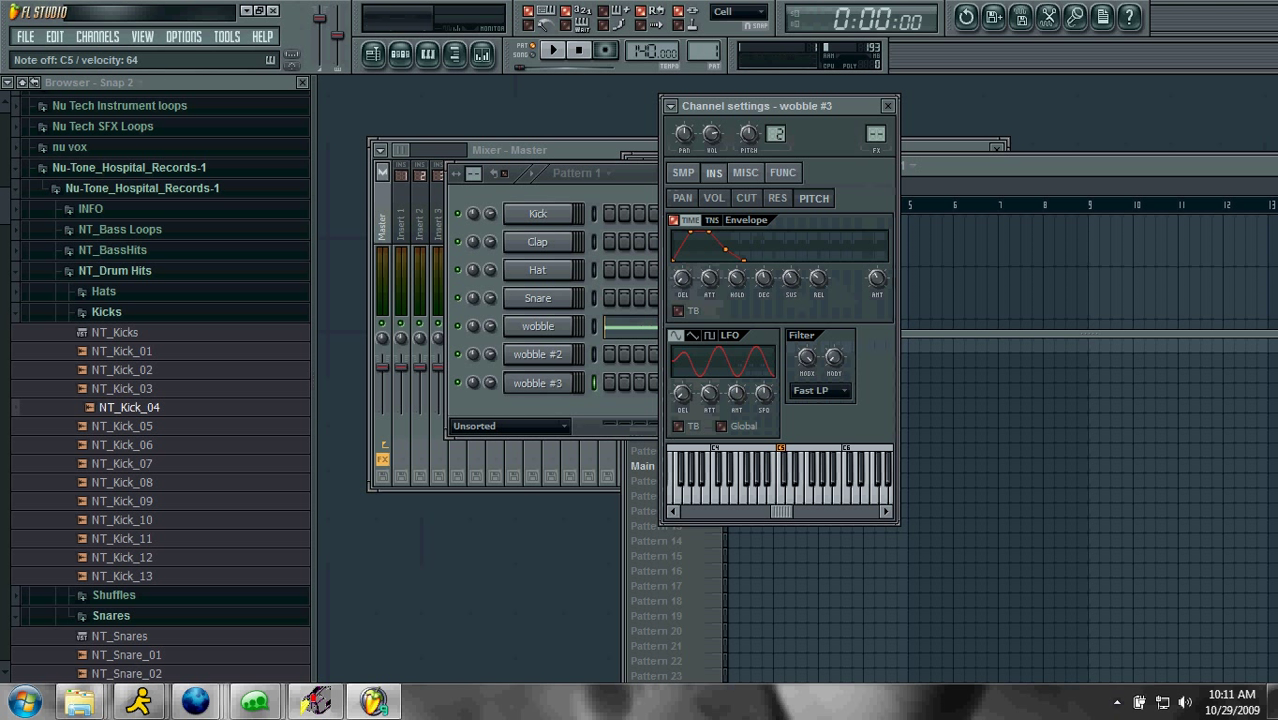
pyautogui.moveTo(708, 278); pyautogui.dragTo(708, 288)
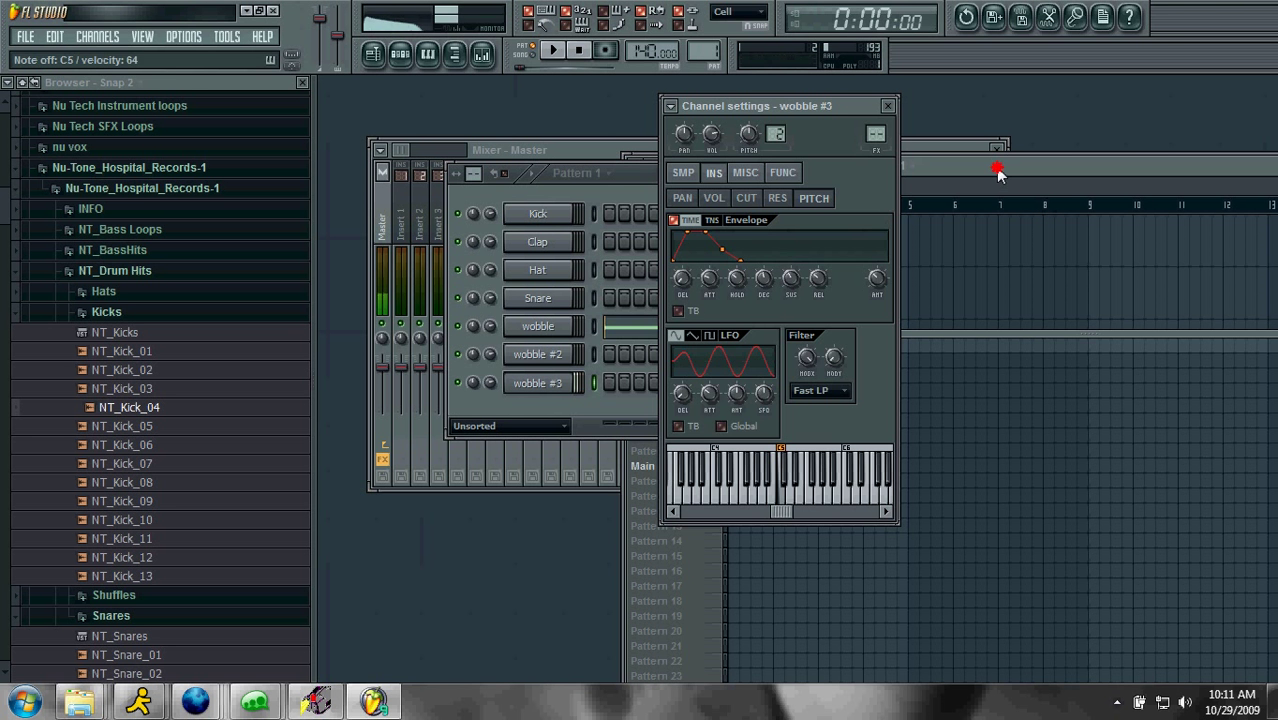
pyautogui.click(998, 168)
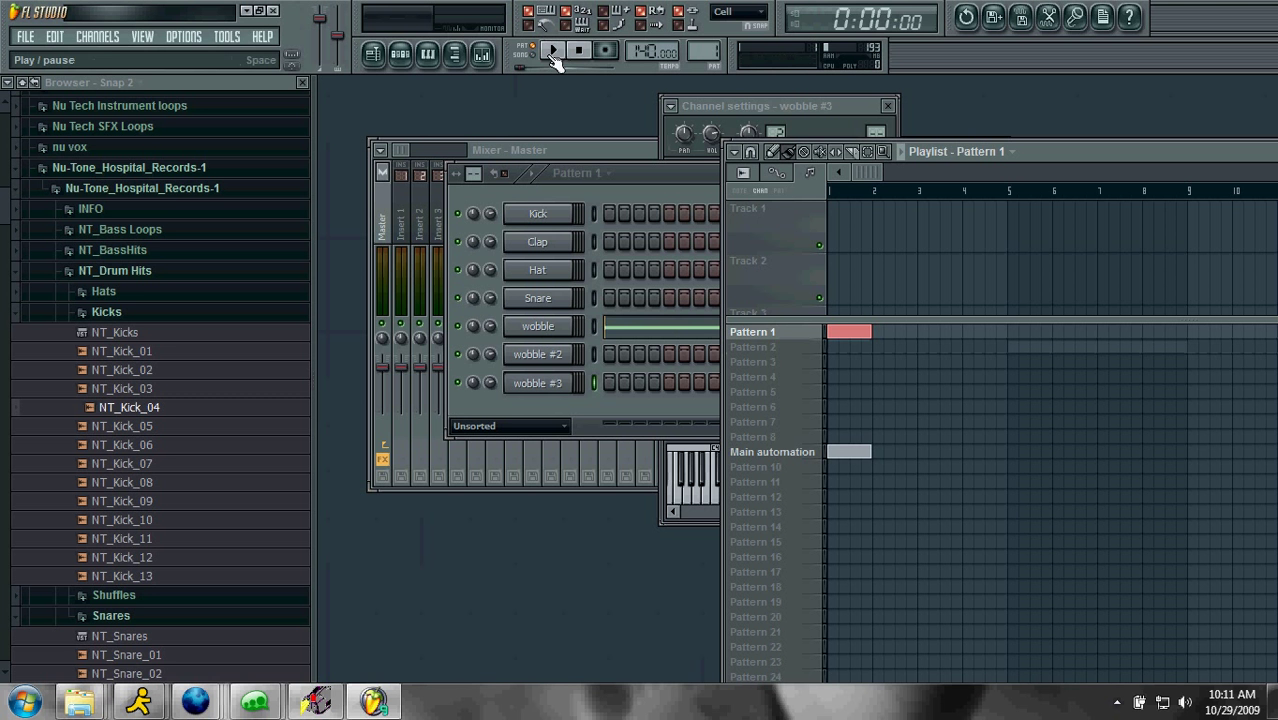
# Draw a long wobble #2 note in Pattern 2, then switch to an empty pattern
pyautogui.click(552, 51)
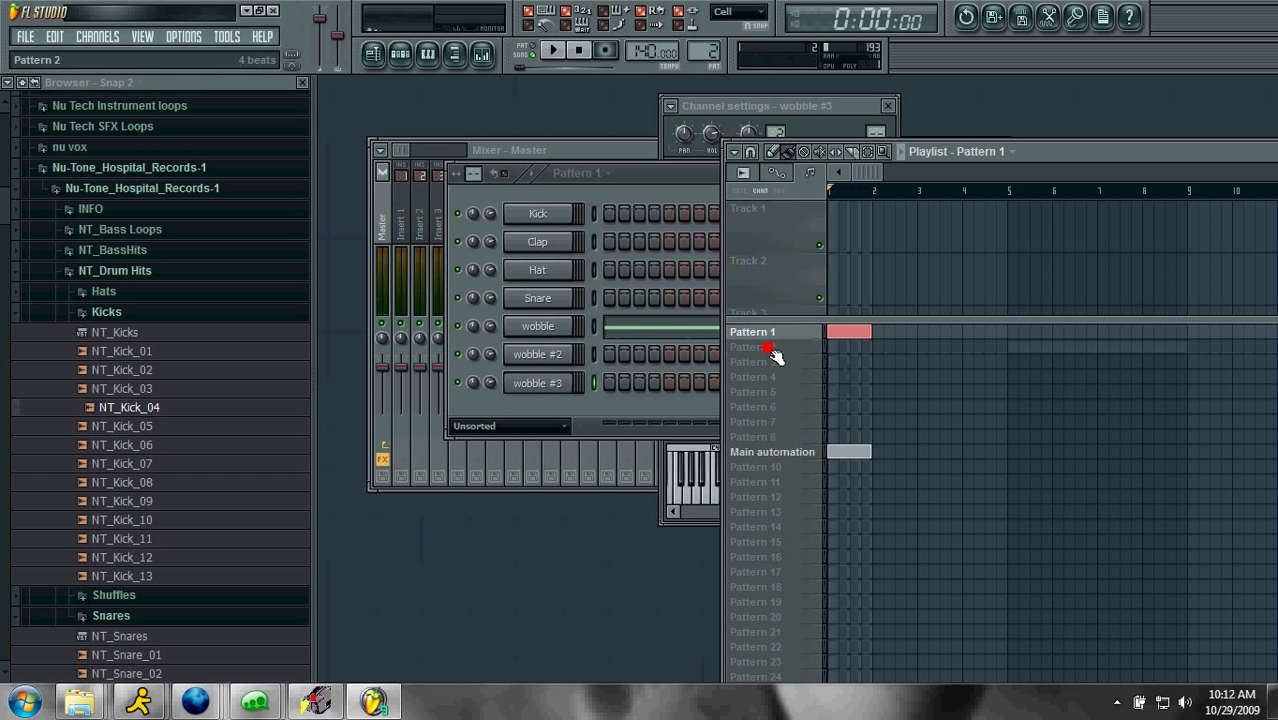
pyautogui.click(755, 347)
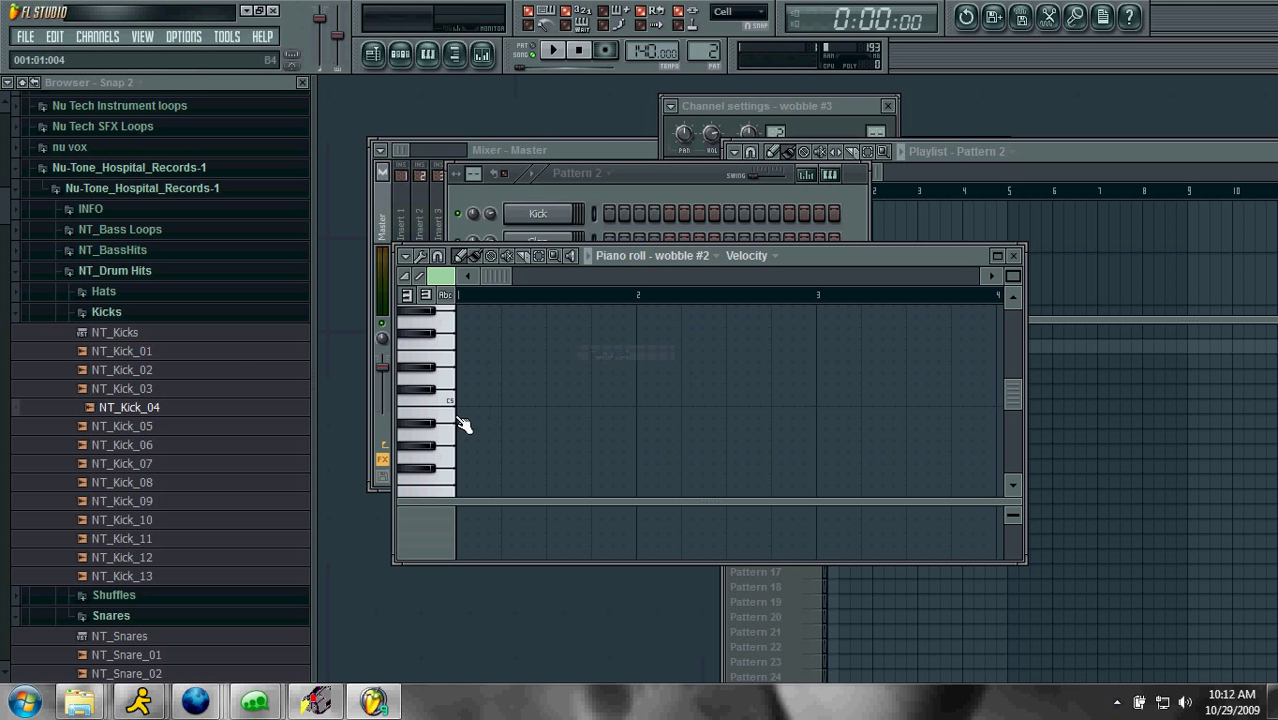
pyautogui.moveTo(456, 401); pyautogui.dragTo(633, 401)
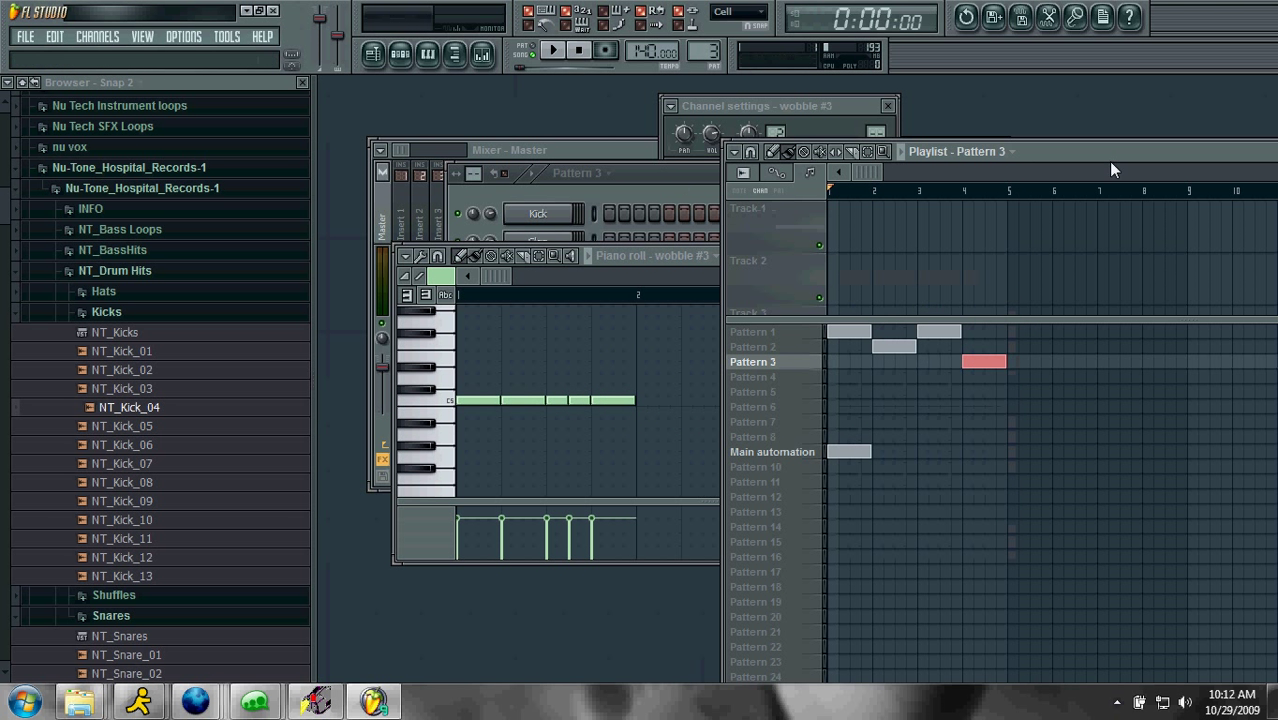
pyautogui.click(752, 376)
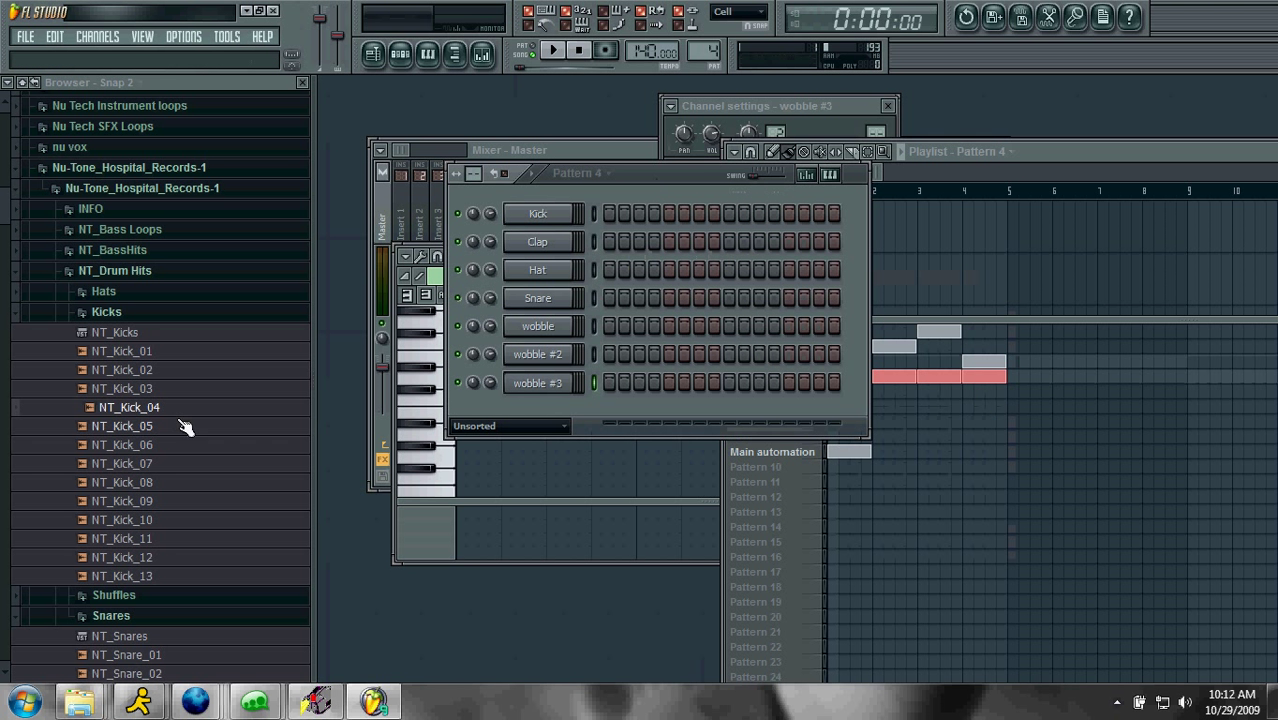
# Load NT_Kick_04 onto the kick channel, then play and stop the drum pattern
pyautogui.moveTo(129, 407); pyautogui.dragTo(538, 270)
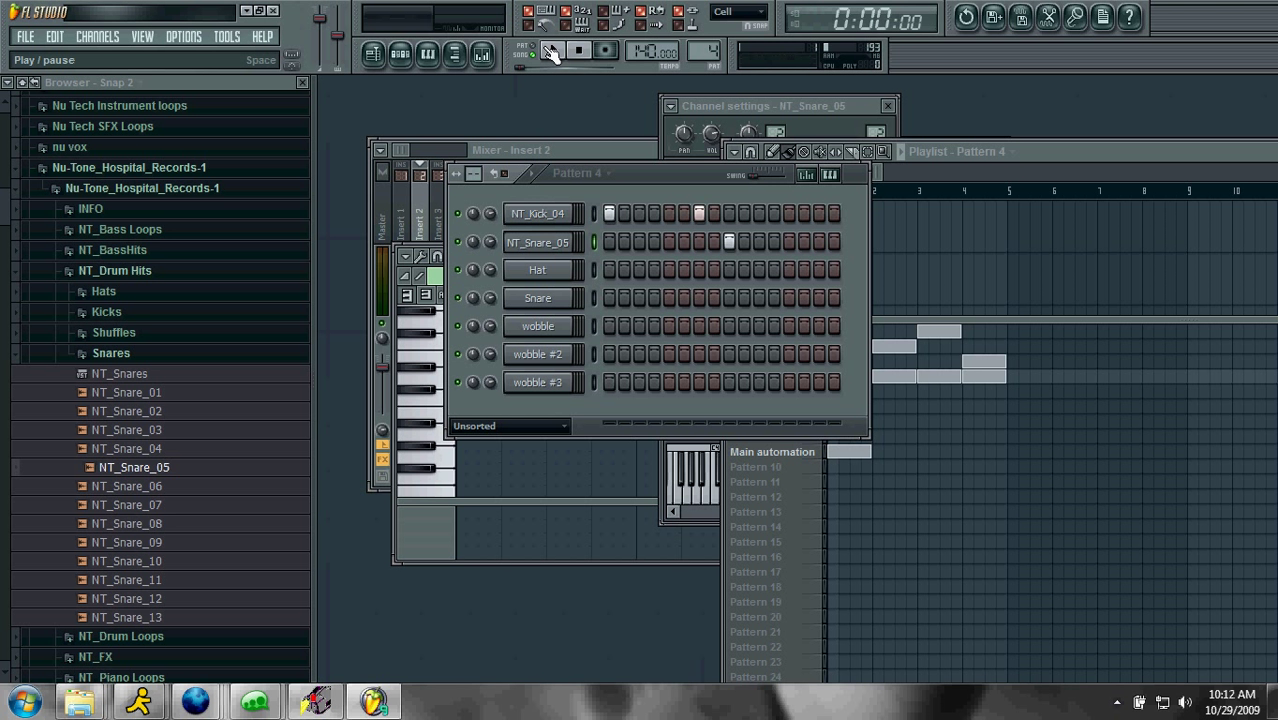
pyautogui.click(552, 51)
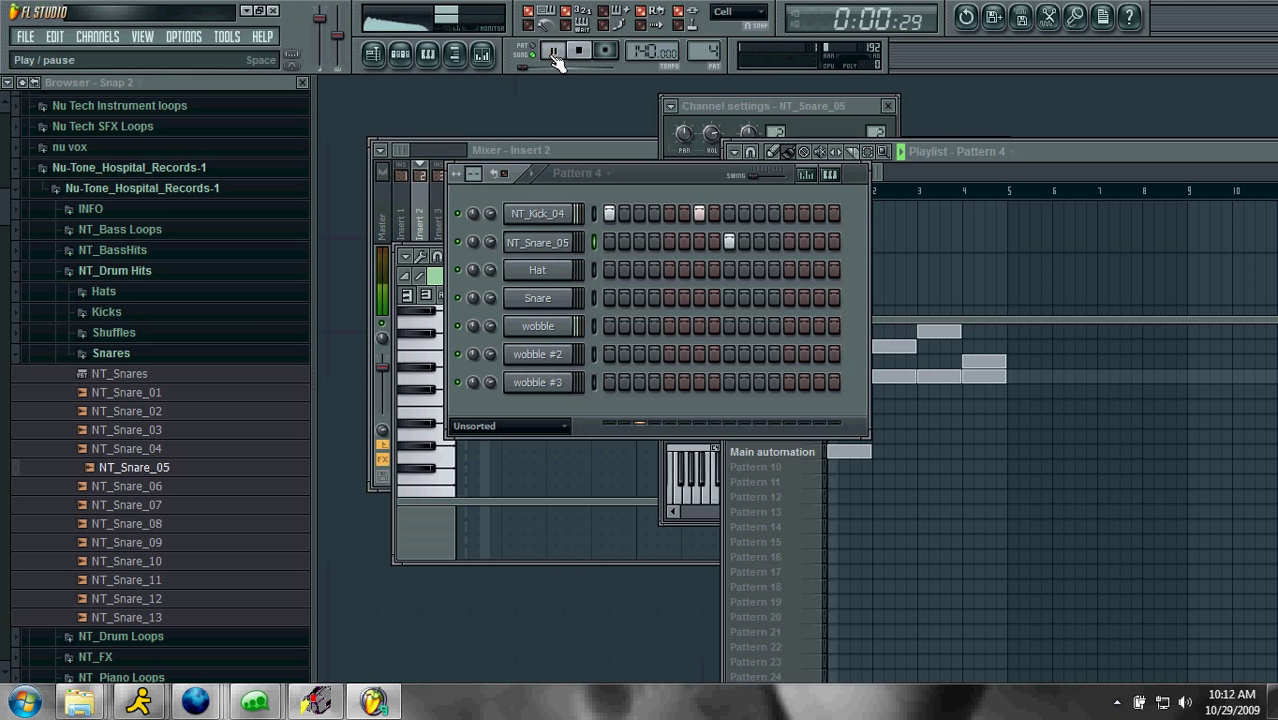
pyautogui.click(555, 50)
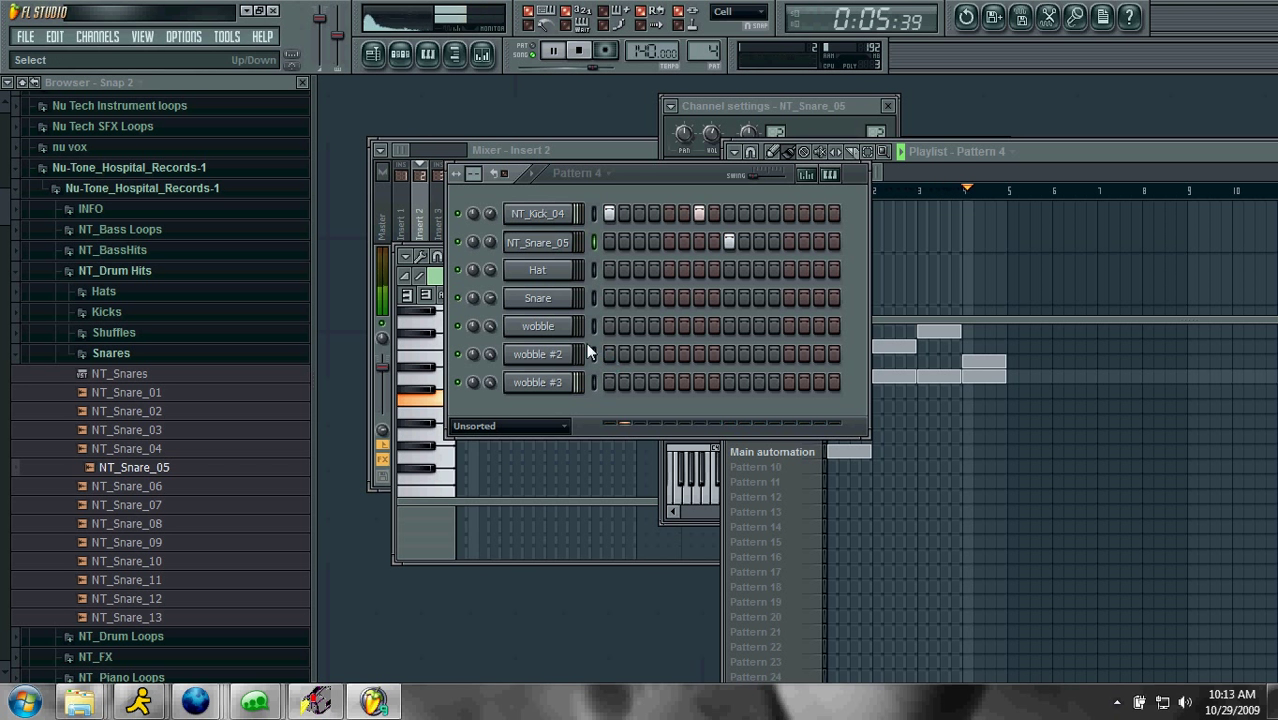
pyautogui.click(579, 50)
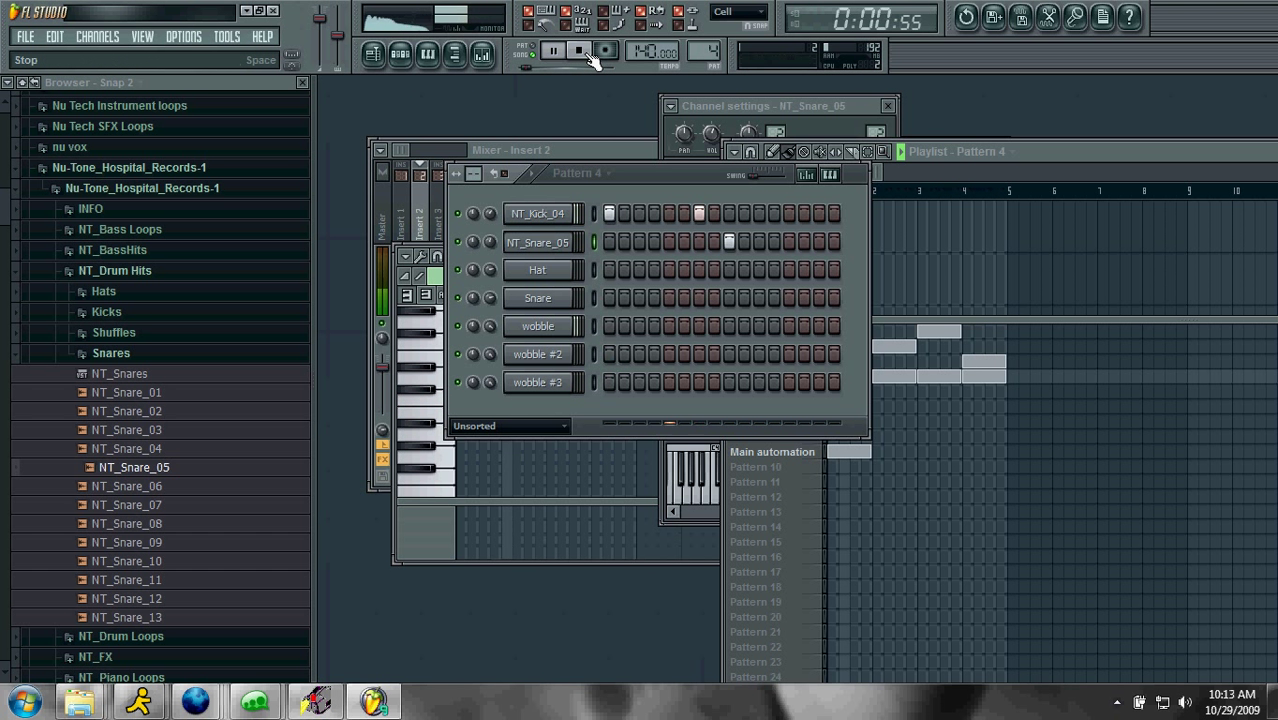
pyautogui.click(578, 51)
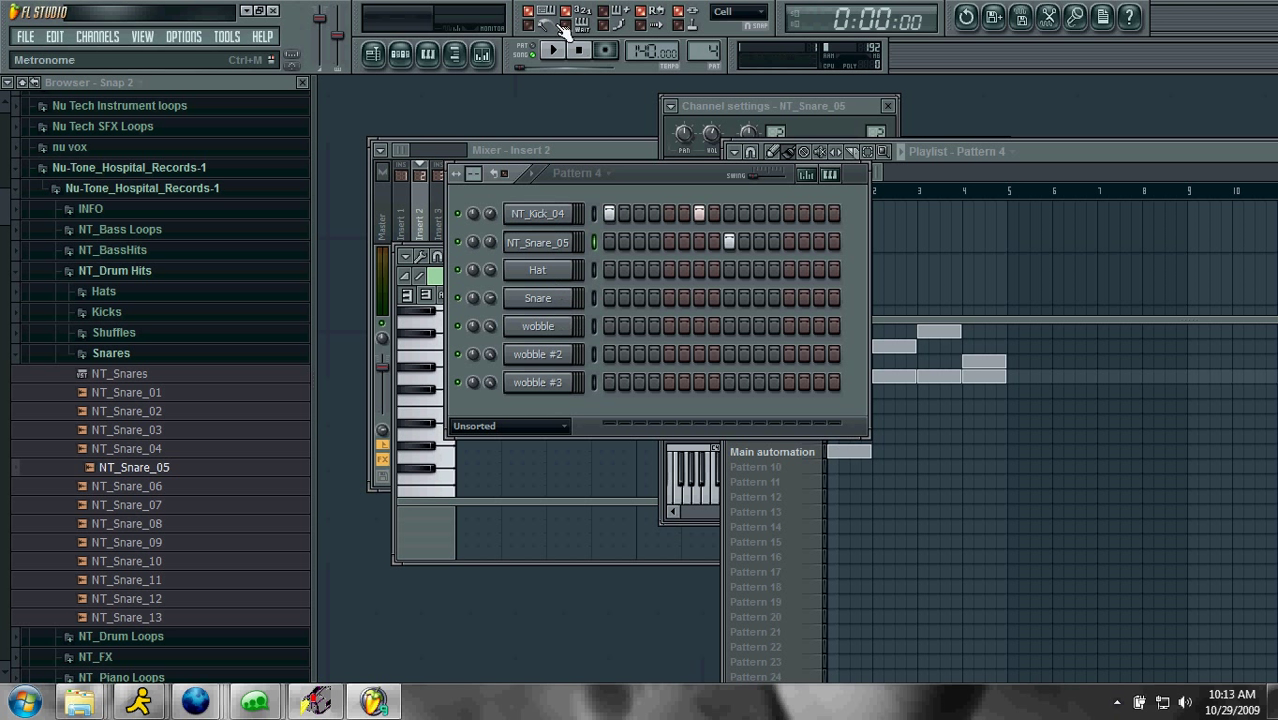
# Toggle the metronome and enable wait-for-input before playback starts
pyautogui.click(537, 326)
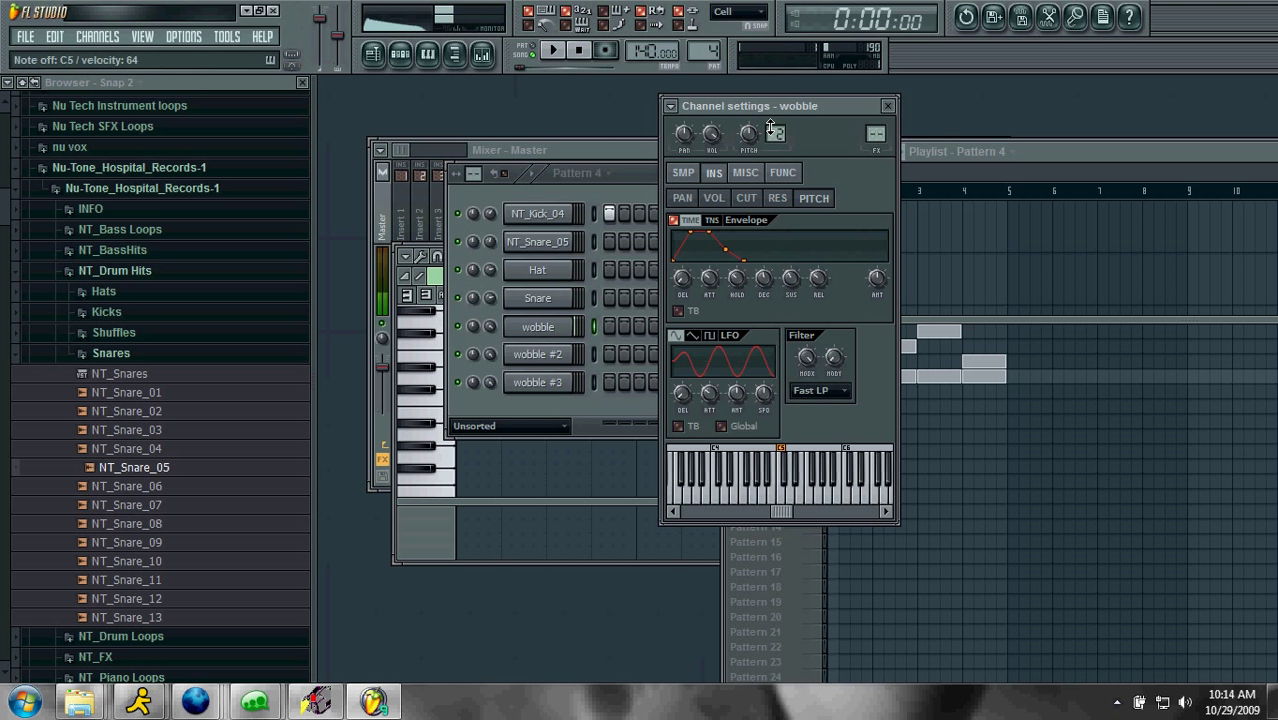
pyautogui.click(578, 50)
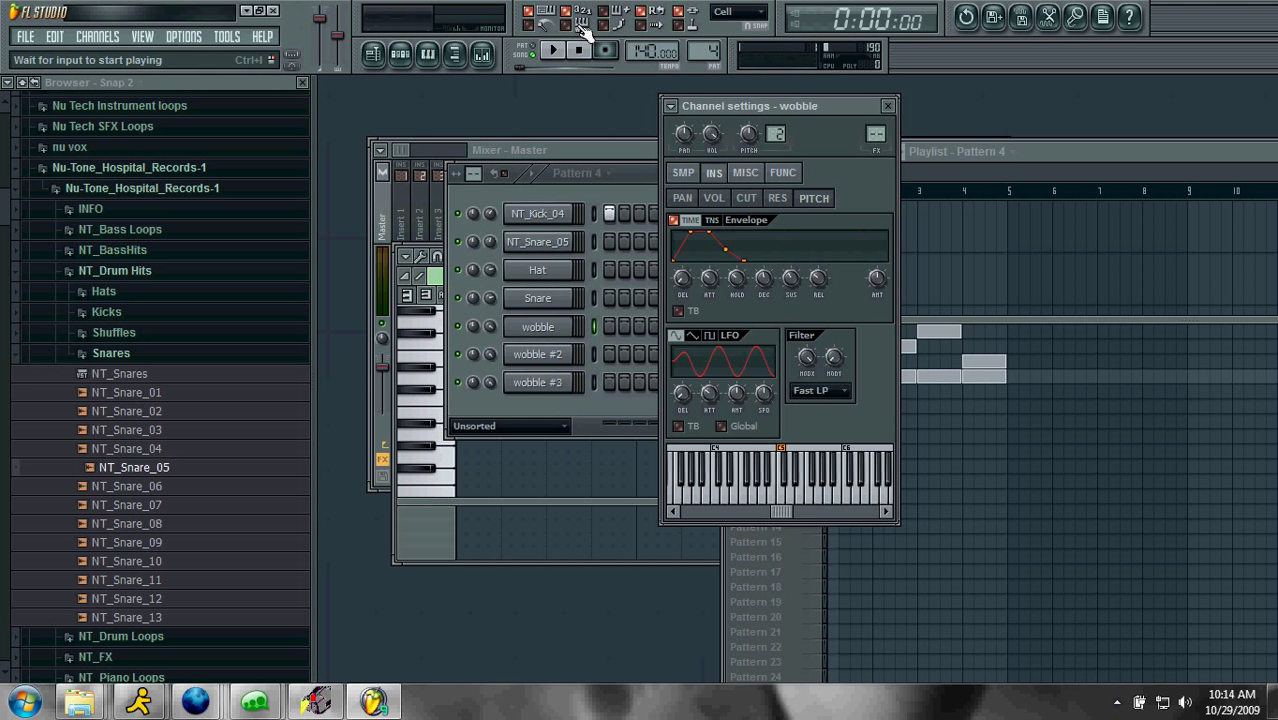
pyautogui.click(554, 54)
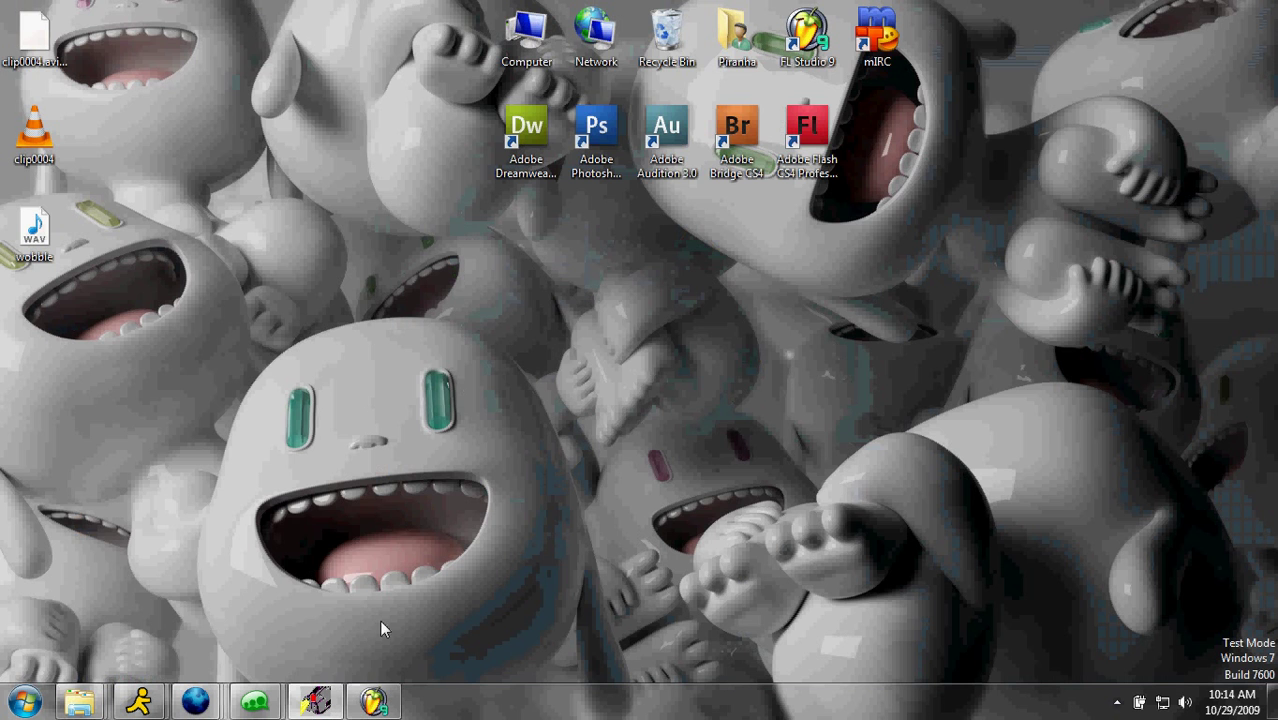
# Restore the HyperCam recording window from the taskbar
pyautogui.click(315, 700)
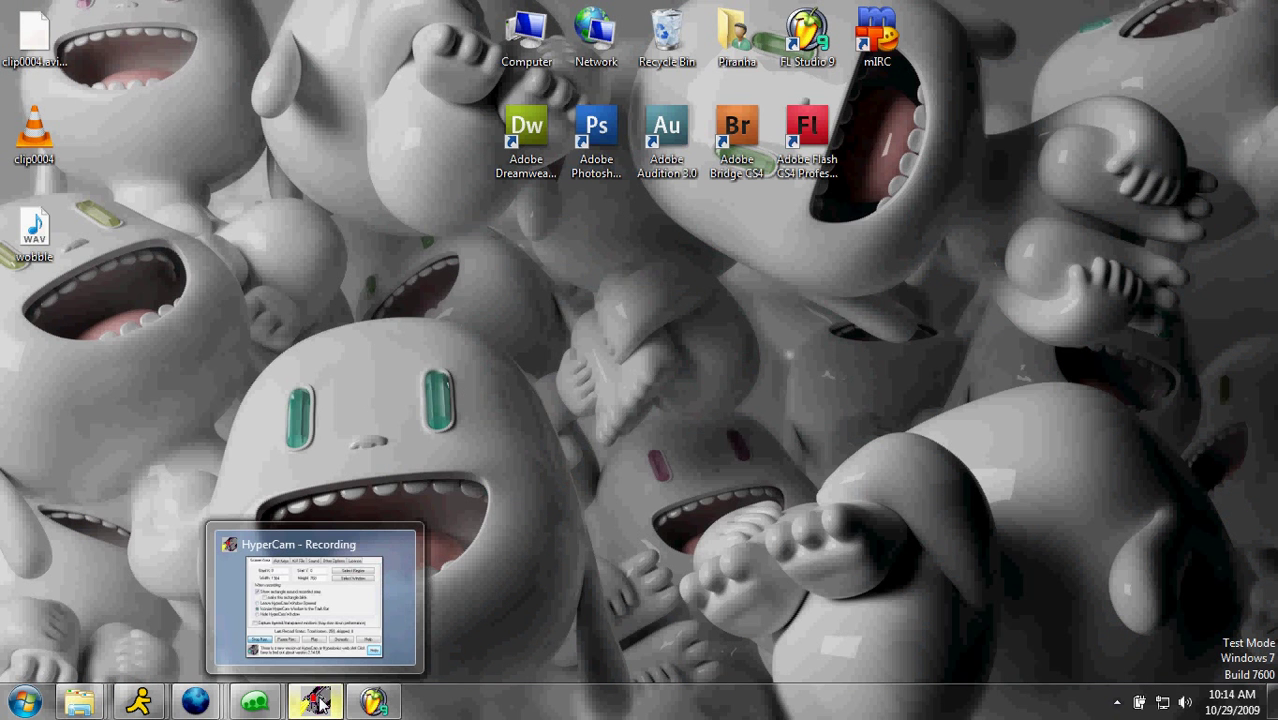
pyautogui.click(315, 700)
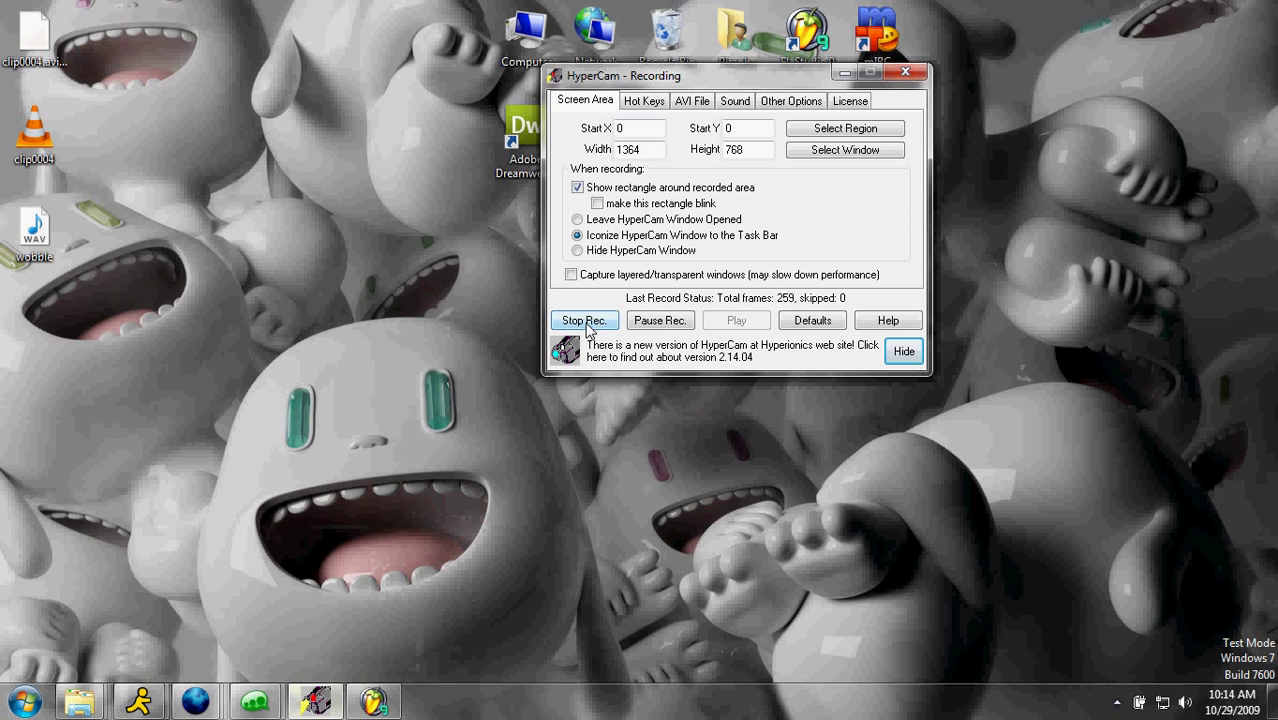